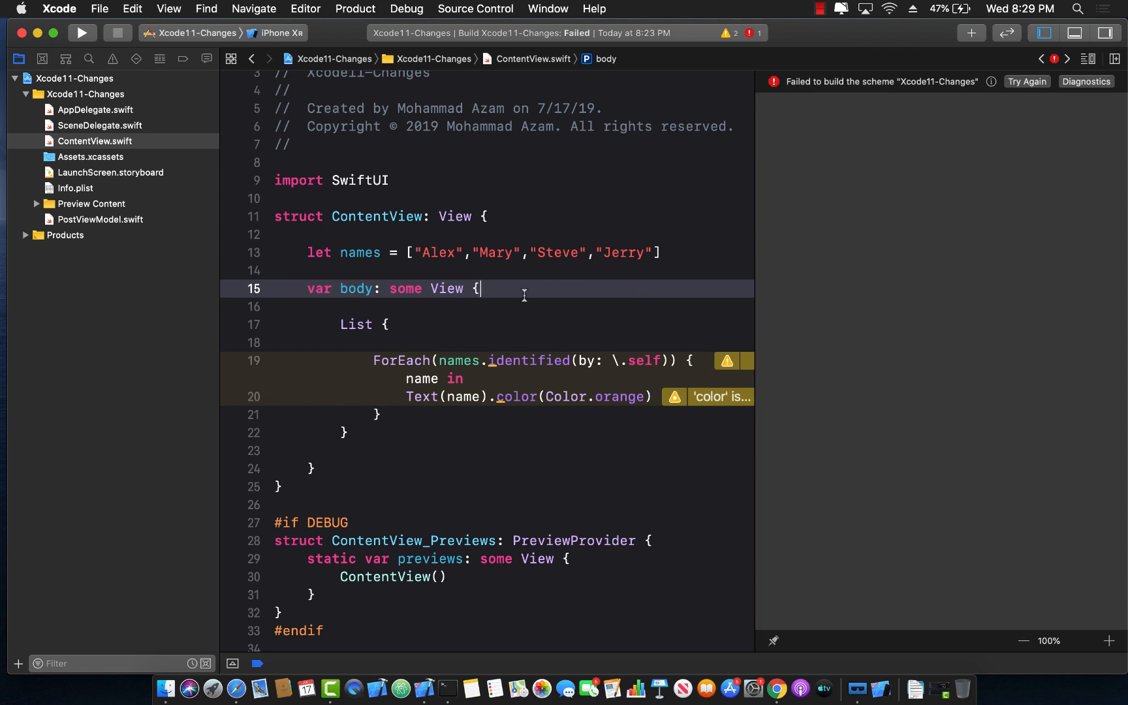
# Step: Check the installed Xcode version in the About Xcode window
pyautogui.click(58, 9)
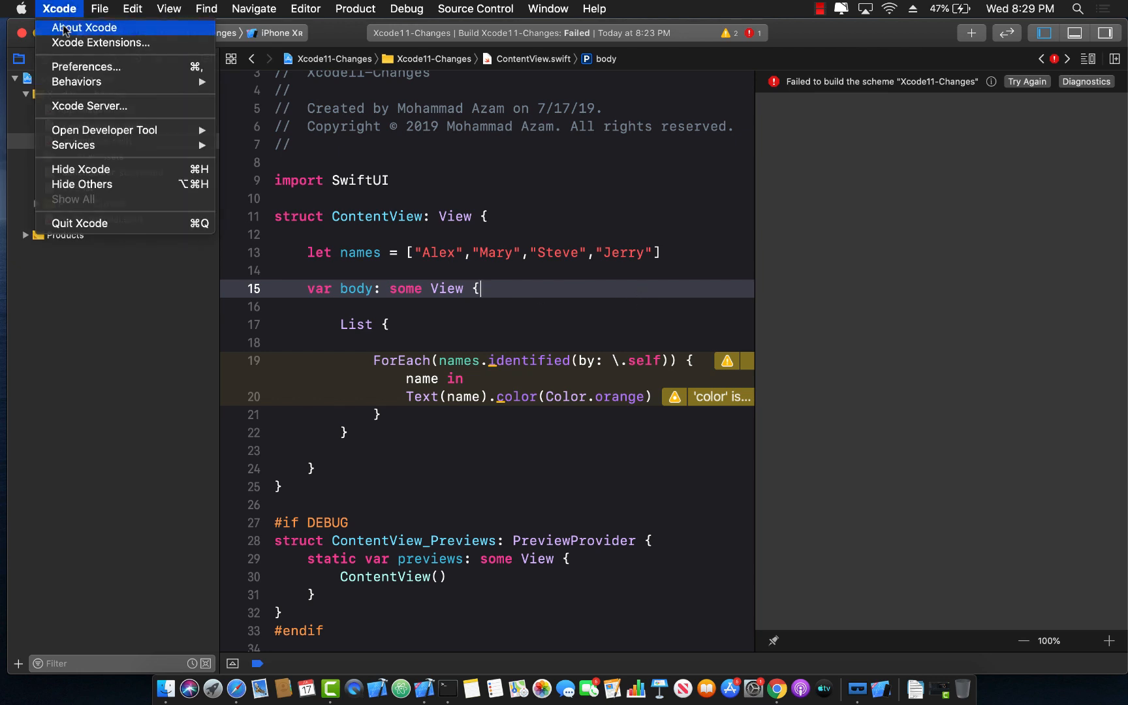
pyautogui.click(83, 28)
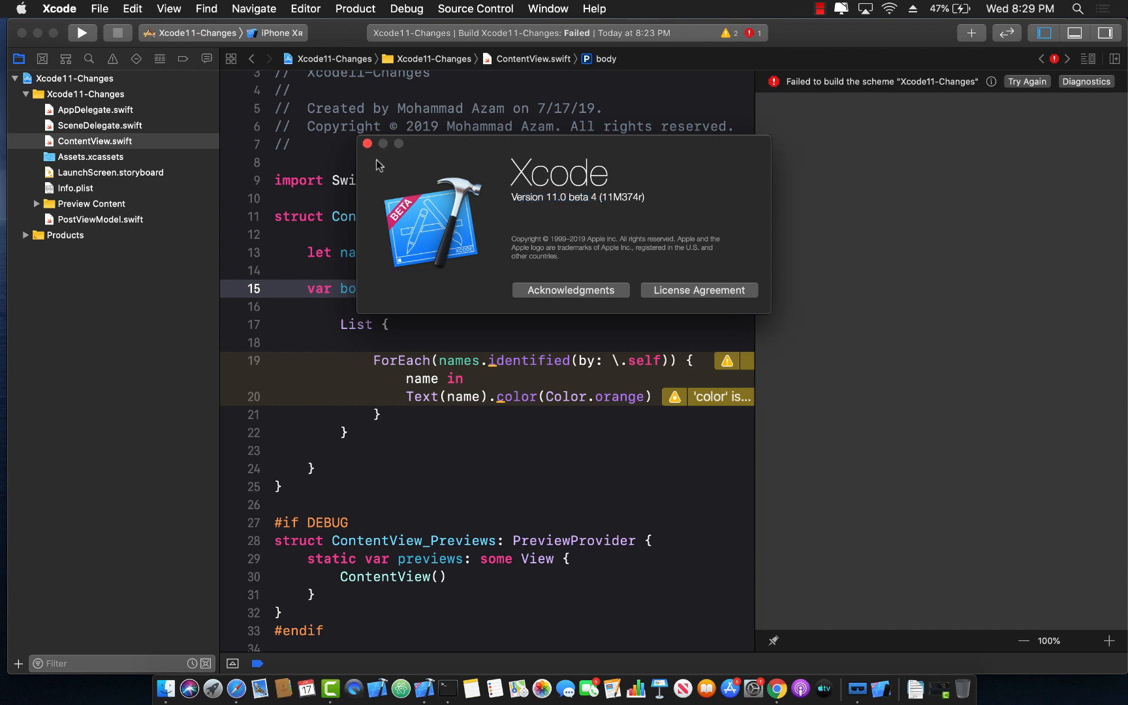
pyautogui.click(367, 144)
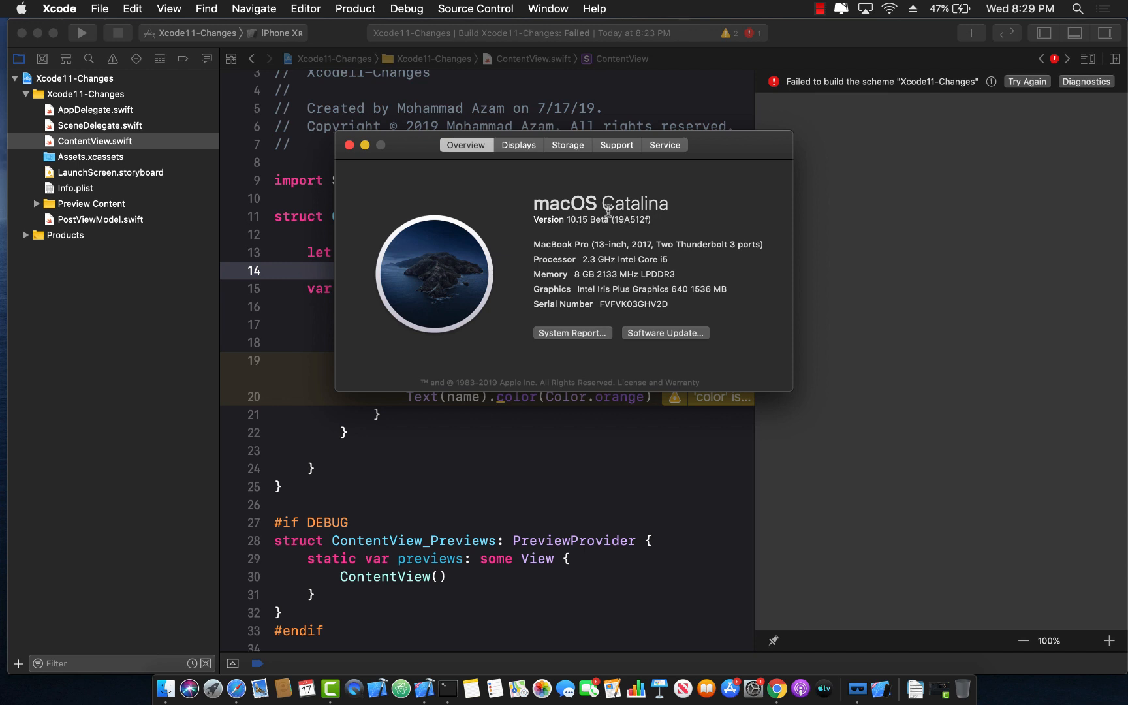
pyautogui.moveTo(568, 214)
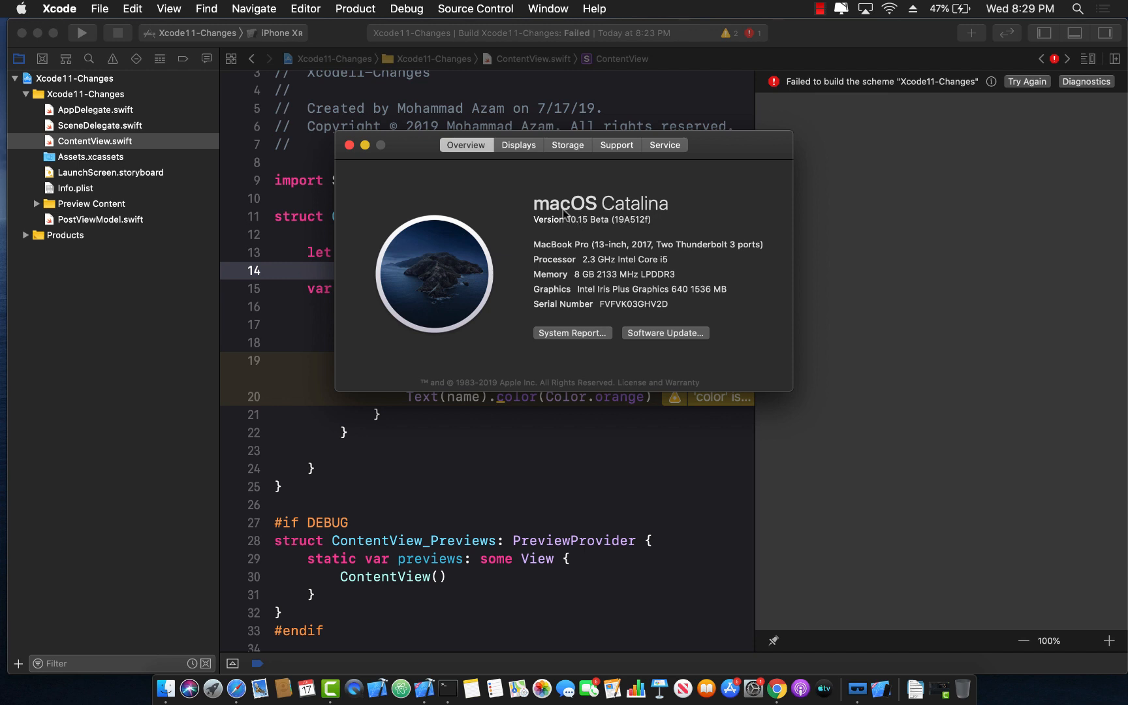
pyautogui.moveTo(385, 157)
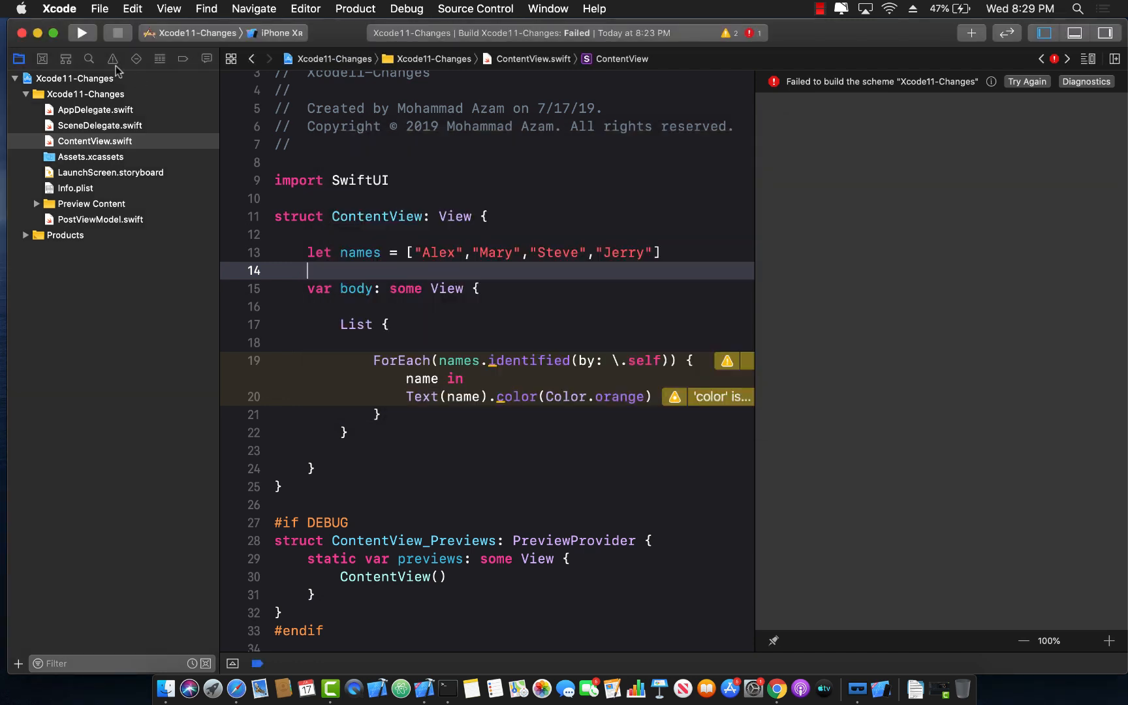
pyautogui.click(59, 9)
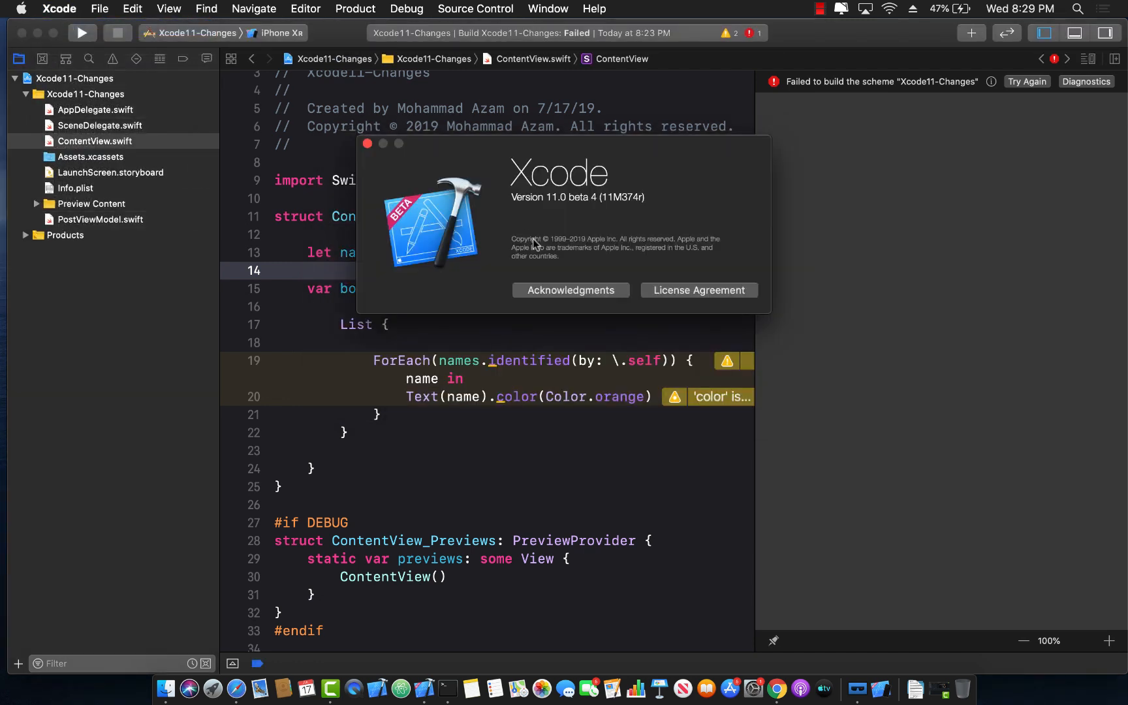
pyautogui.moveTo(521, 197); pyautogui.dragTo(586, 197)
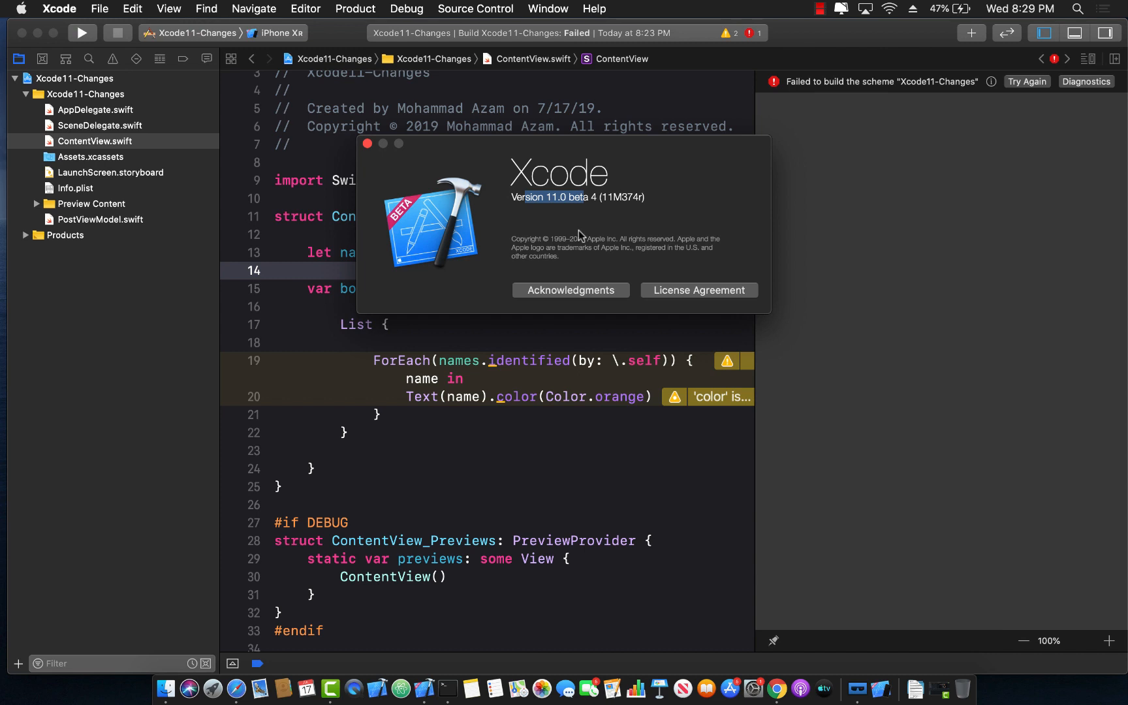
pyautogui.click(367, 144)
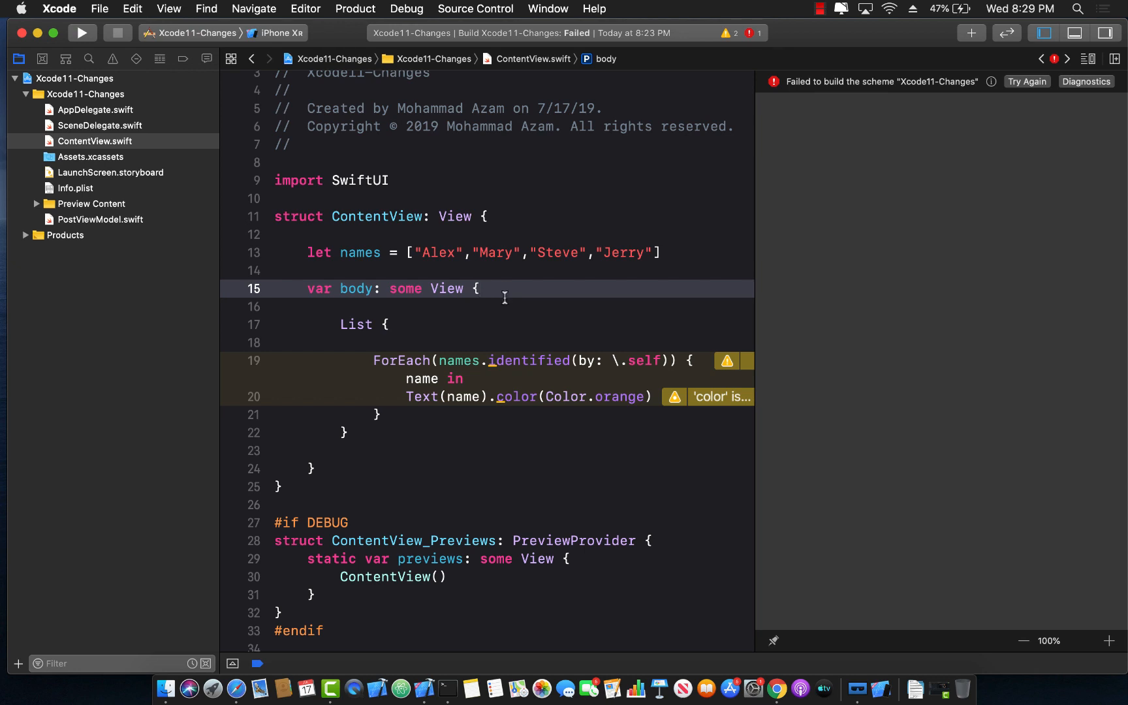
# Step: Bring up PostViewModel.swift and review its BindableObject conformance
pyautogui.click(488, 325)
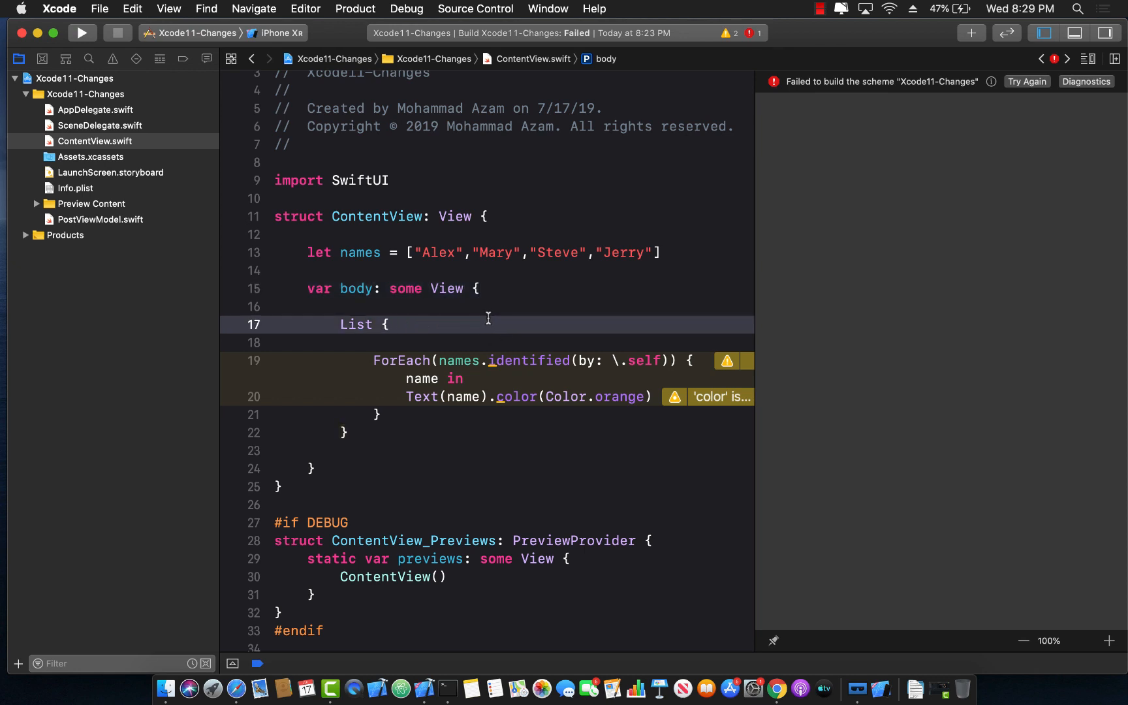
pyautogui.click(389, 325)
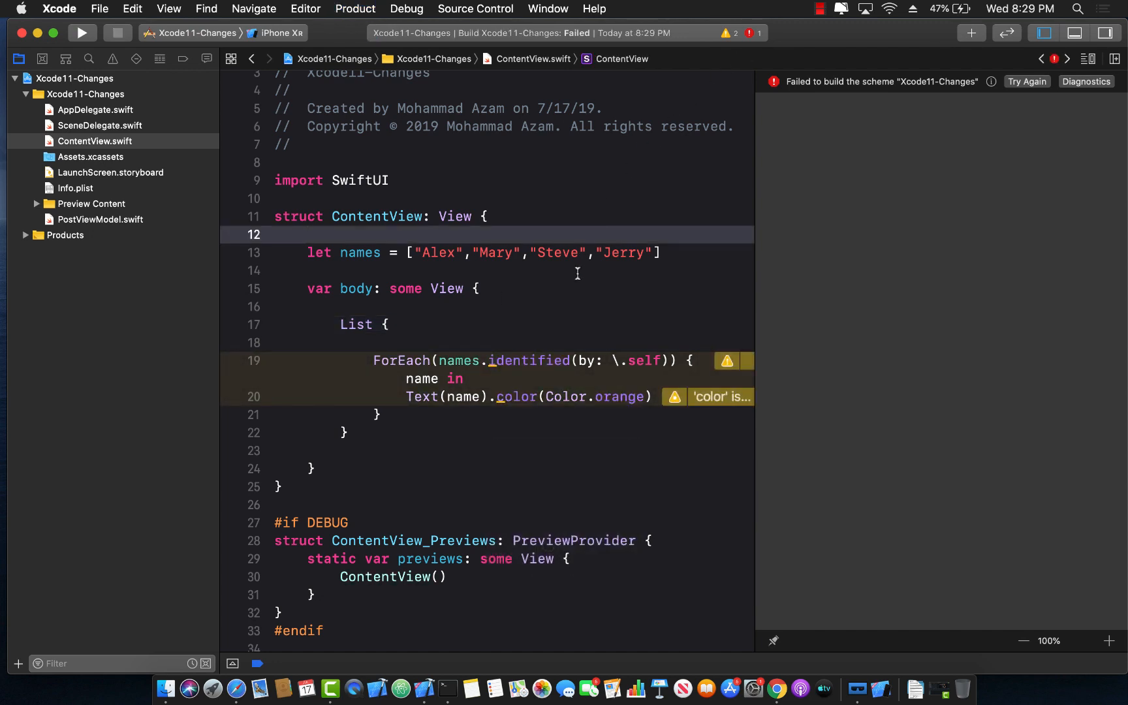
pyautogui.click(100, 219)
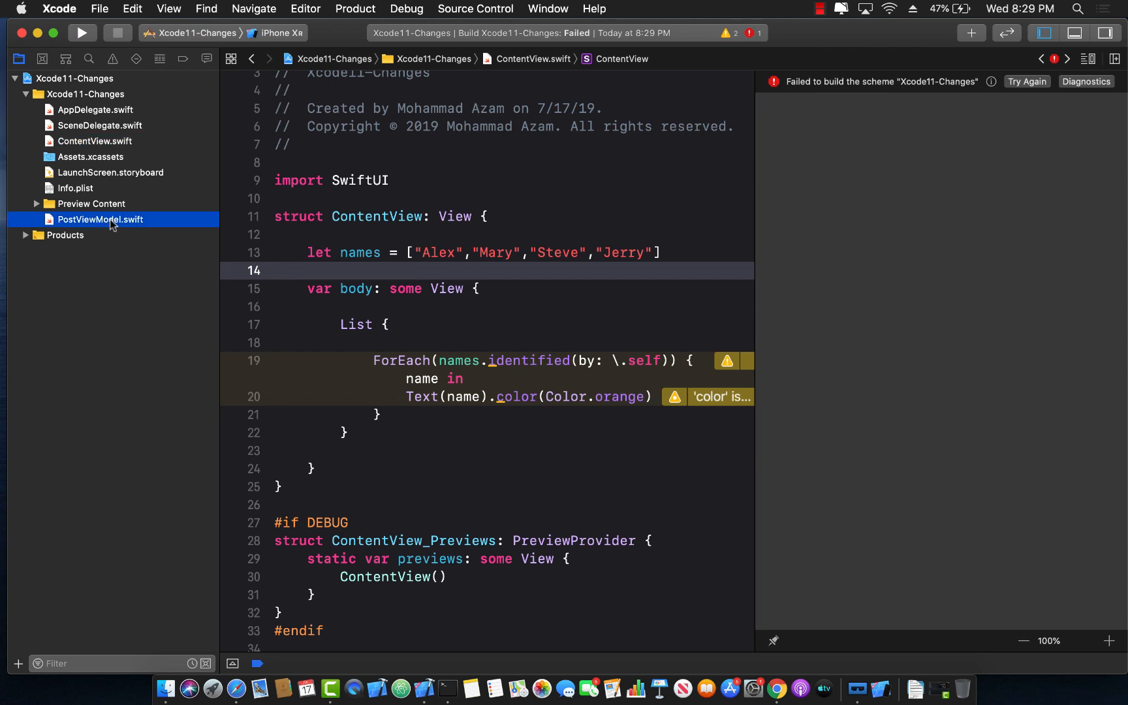
pyautogui.click(100, 220)
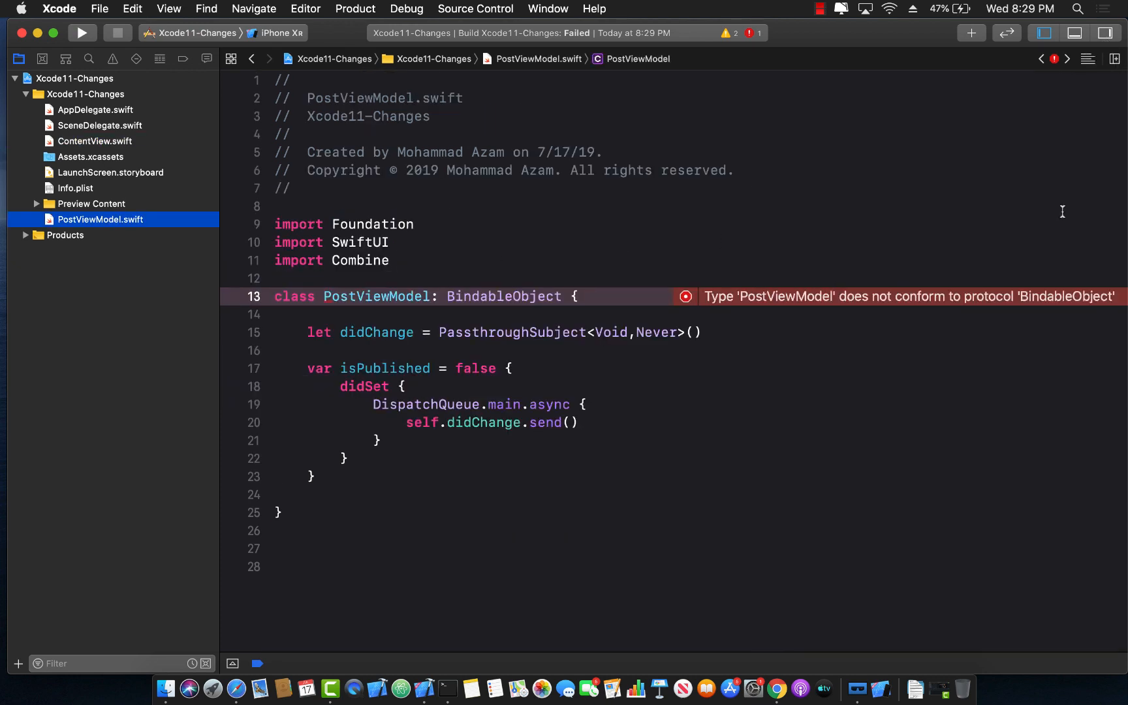
pyautogui.doubleClick(375, 296)
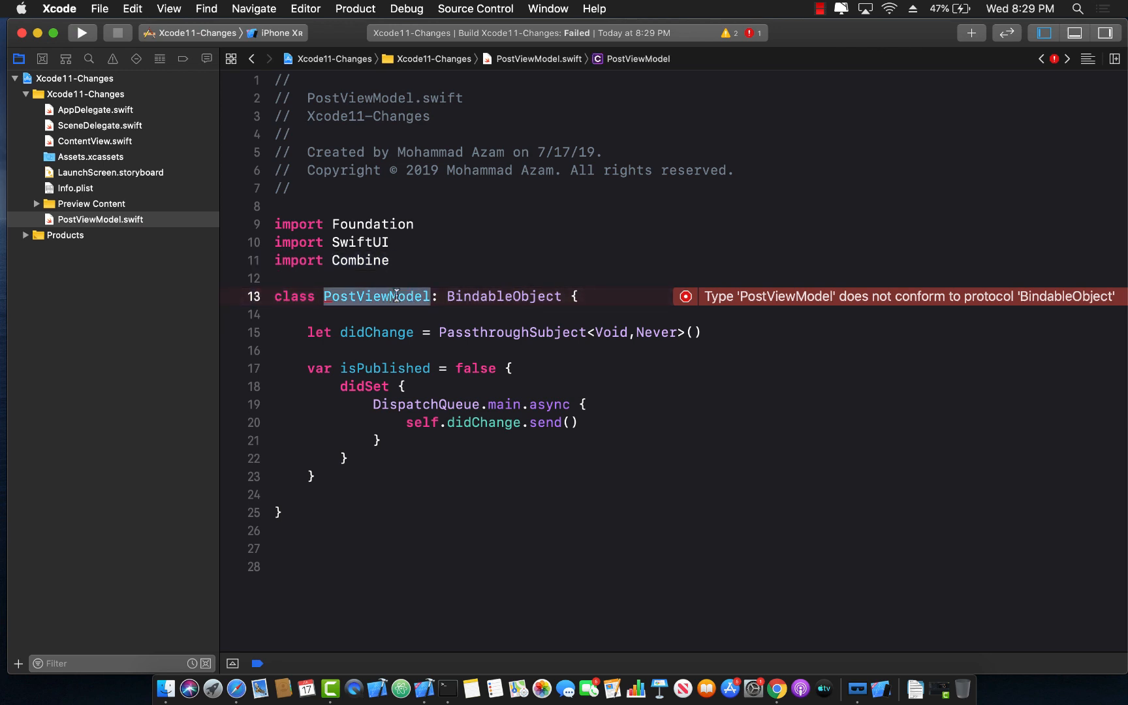
pyautogui.doubleClick(504, 297)
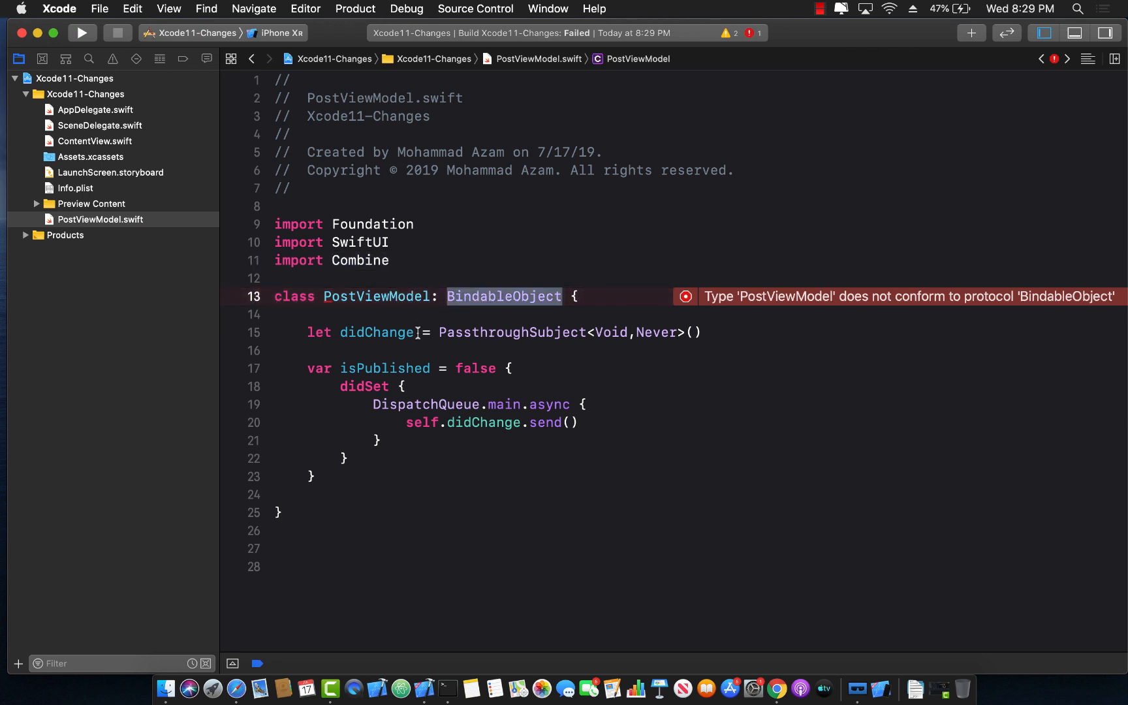
# Step: Rename didChange to willChange in the declaration and the send call, then build
pyautogui.doubleClick(376, 333)
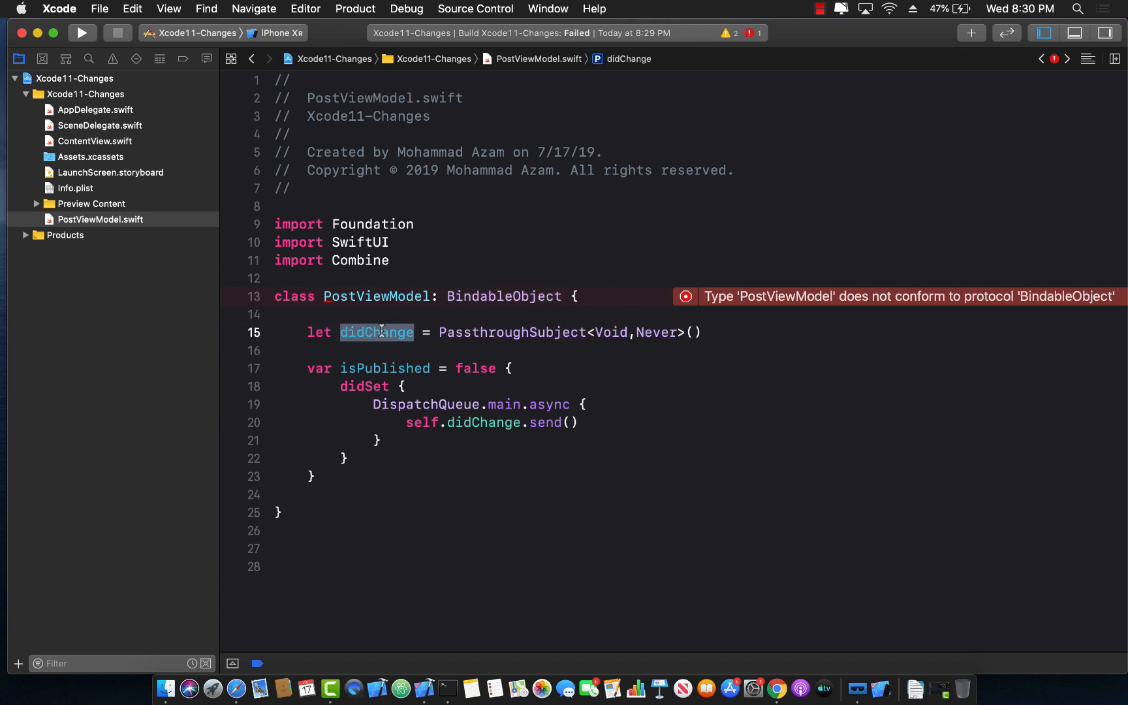
pyautogui.write('will')
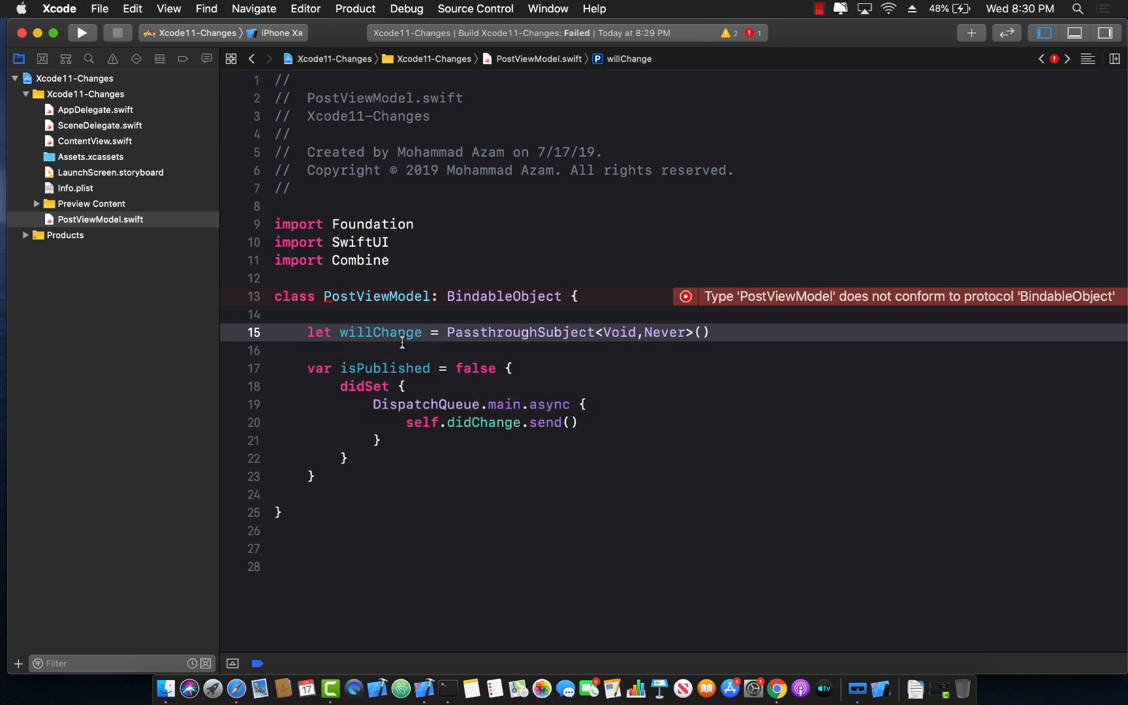
pyautogui.doubleClick(380, 333)
pyautogui.write('w')
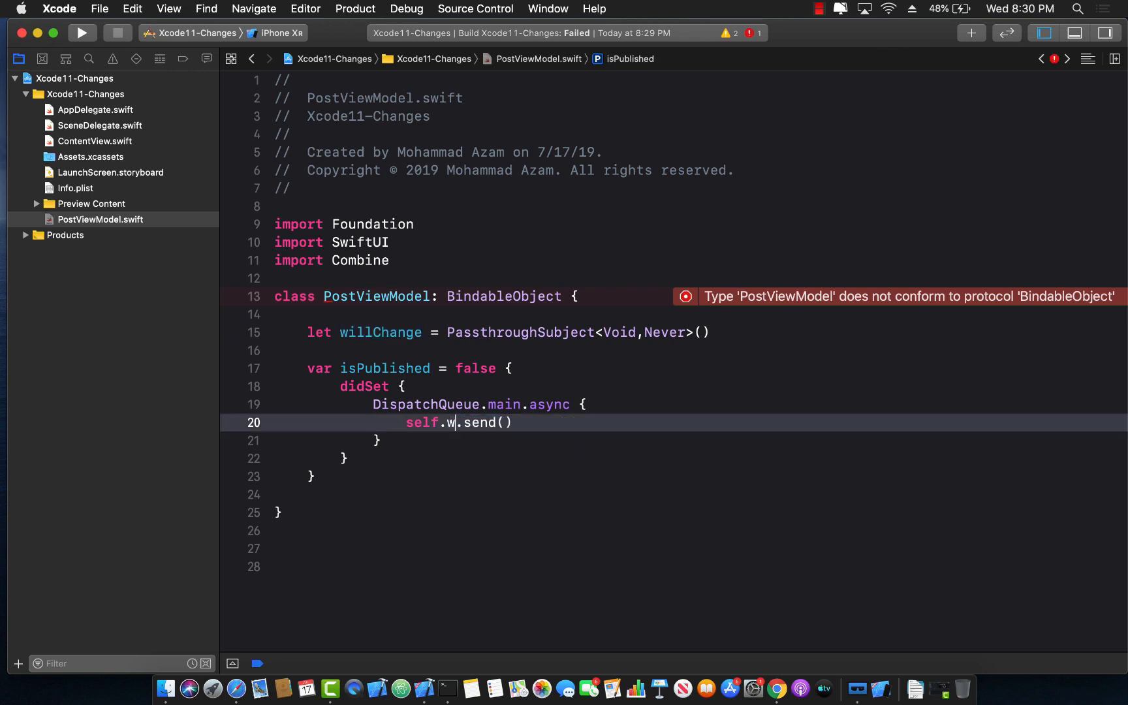
pyautogui.write('illChange')
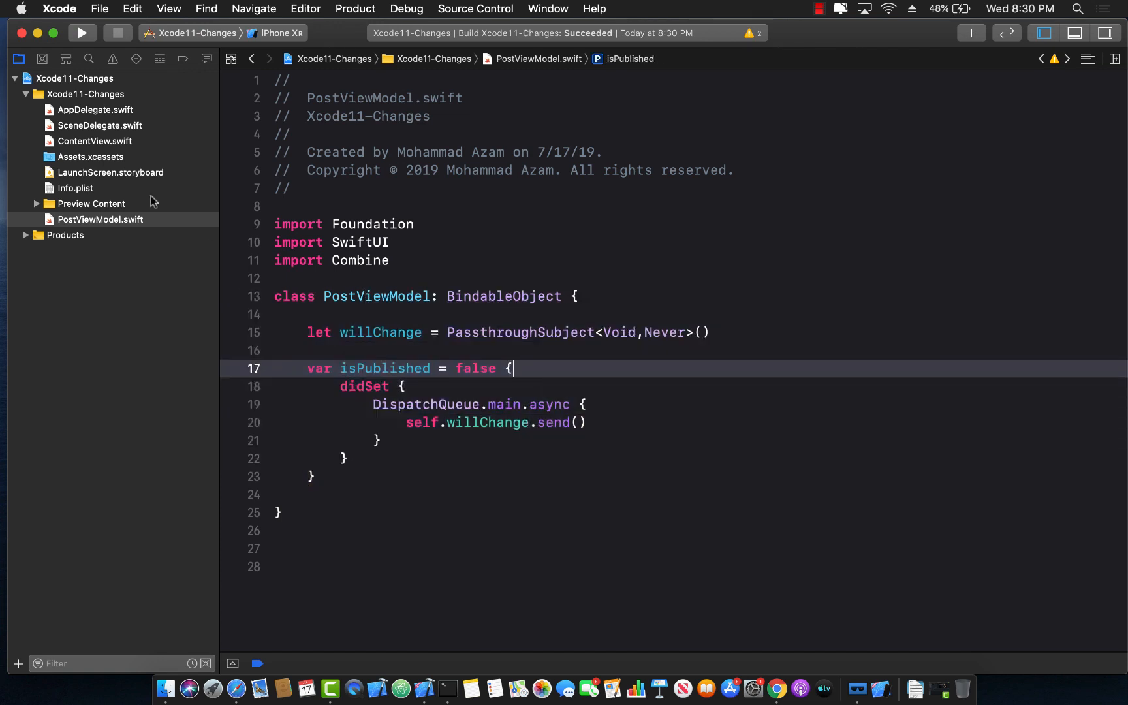
pyautogui.click(94, 141)
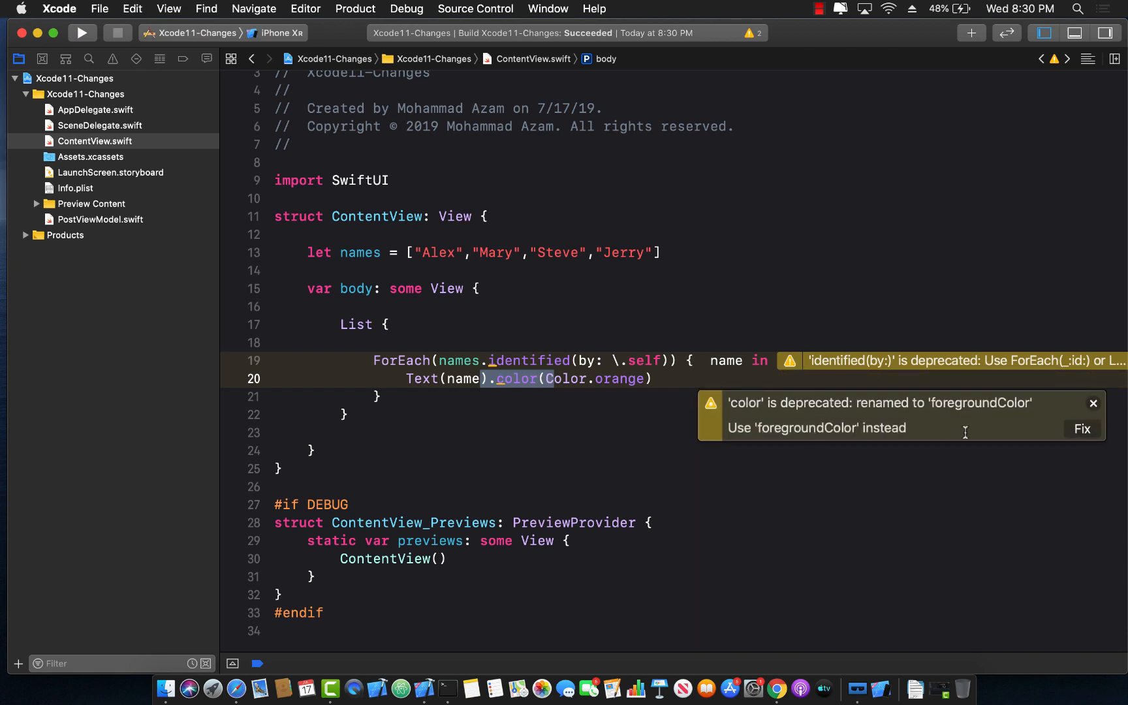
# Step: Apply the foregroundColor fix and inspect the identified(by:) deprecation message
pyautogui.click(1081, 428)
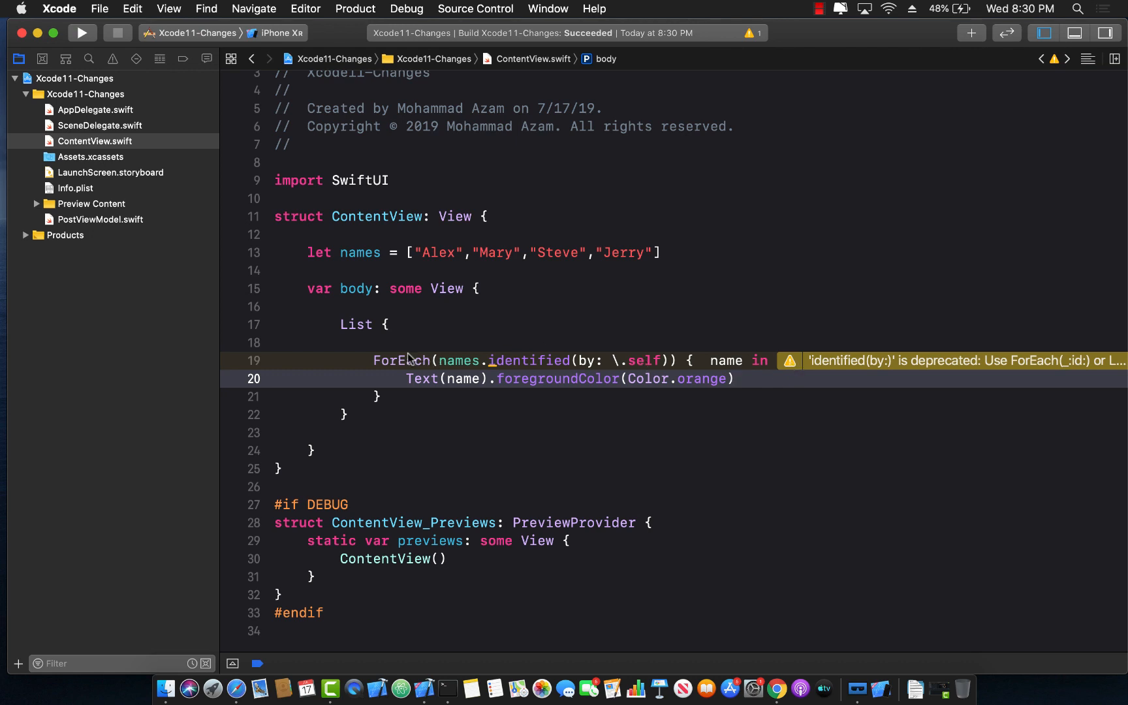
pyautogui.doubleClick(401, 360)
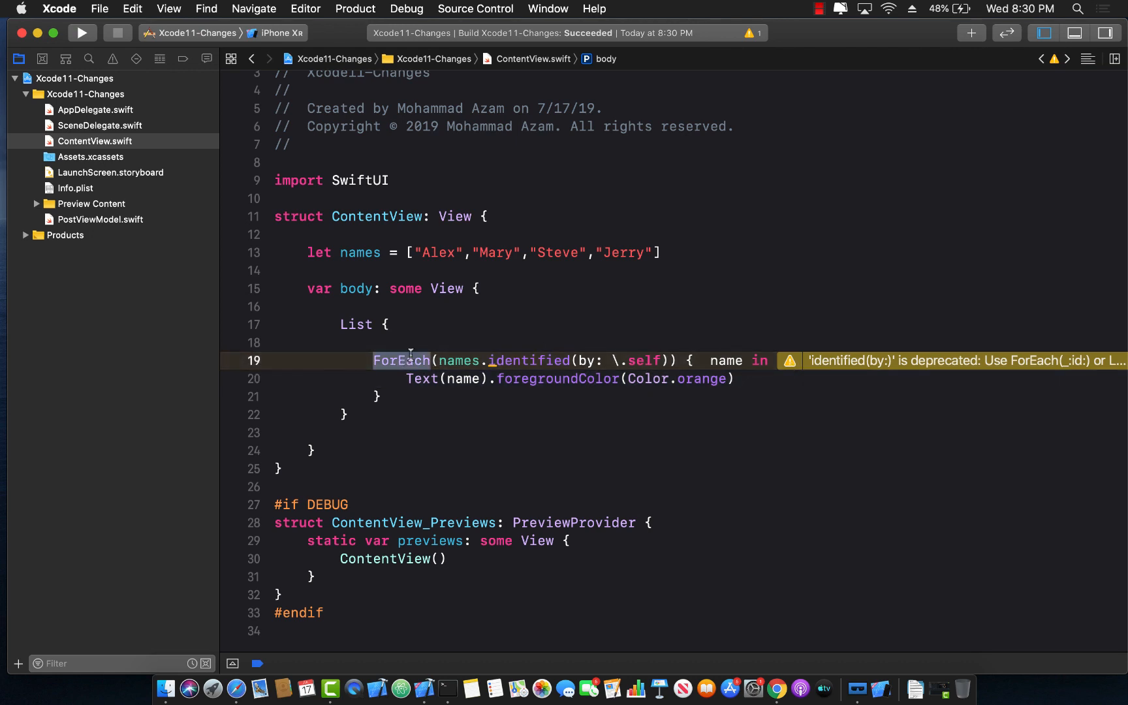
pyautogui.click(789, 360)
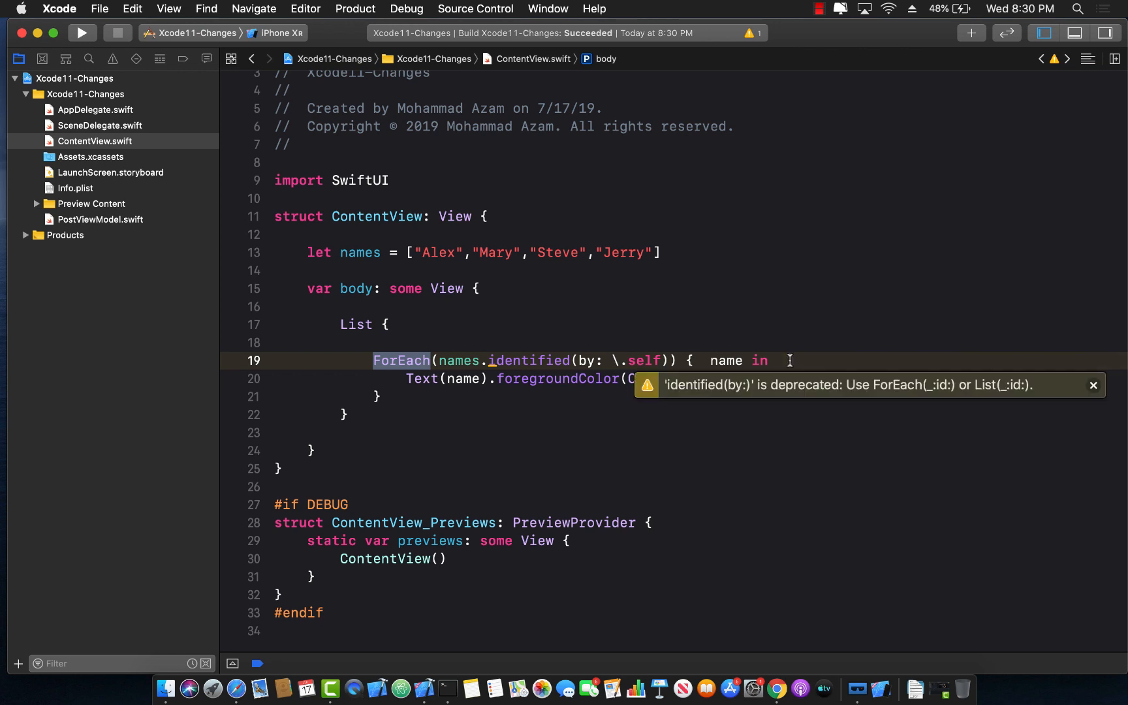
pyautogui.moveTo(748, 398)
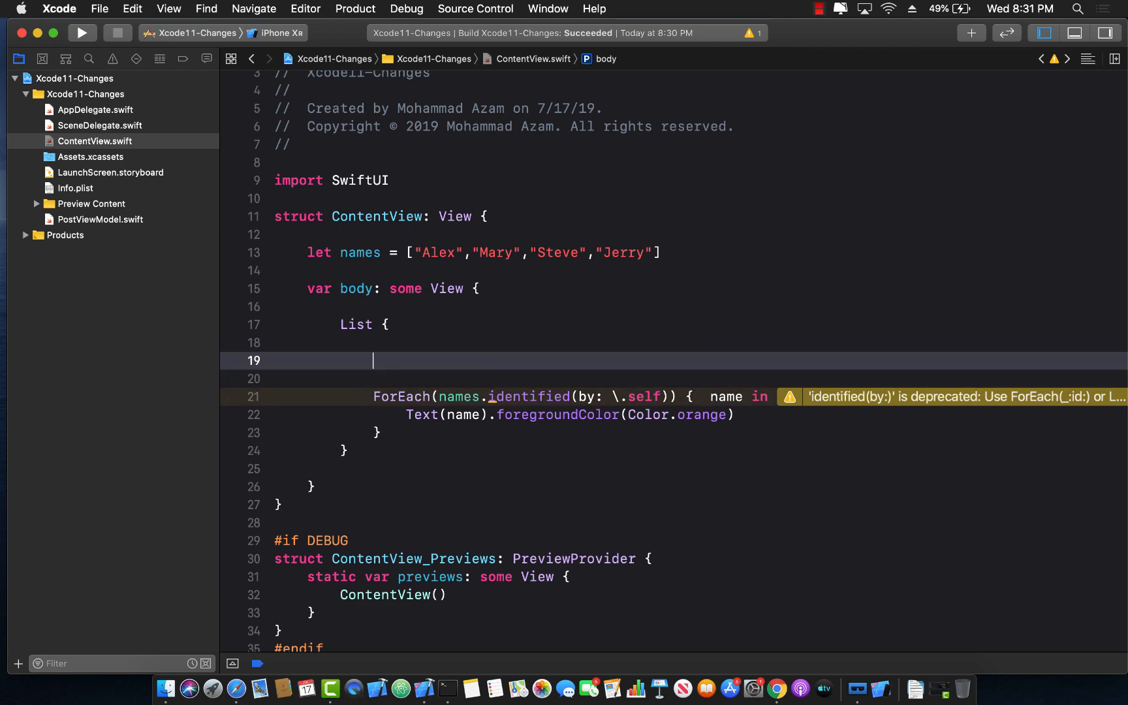
# Step: Write ForEach(self.names, id: \.self) { to loop over names
pyautogui.write('Foreach')
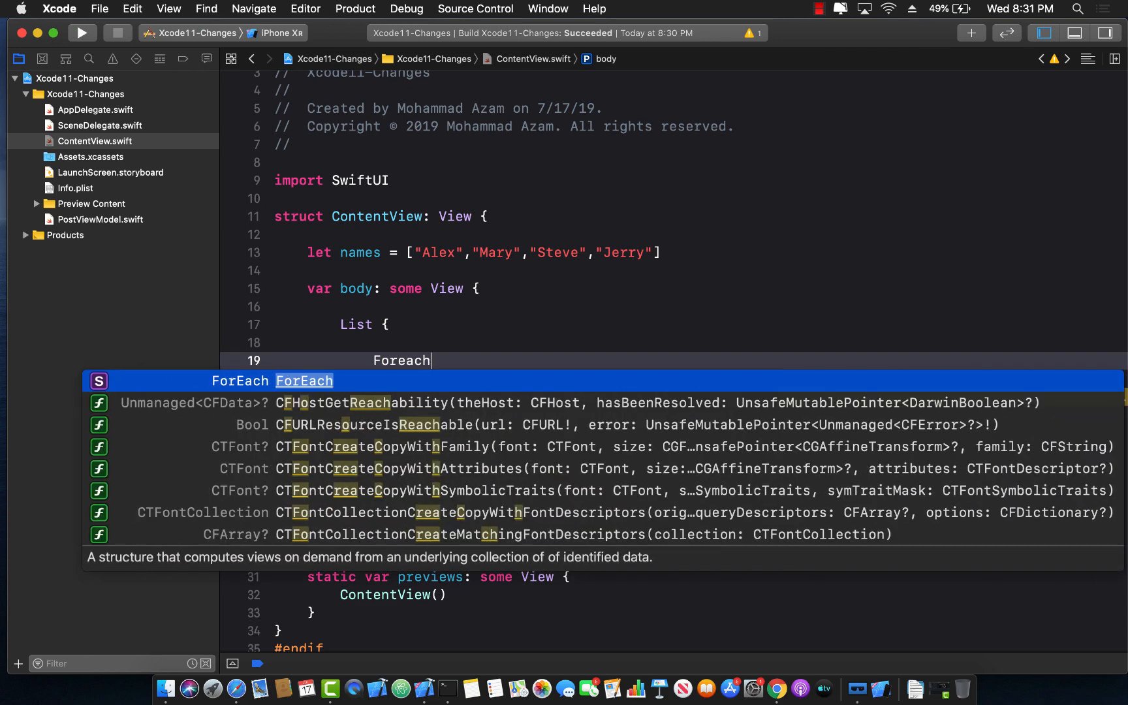
pyautogui.press('backspace')
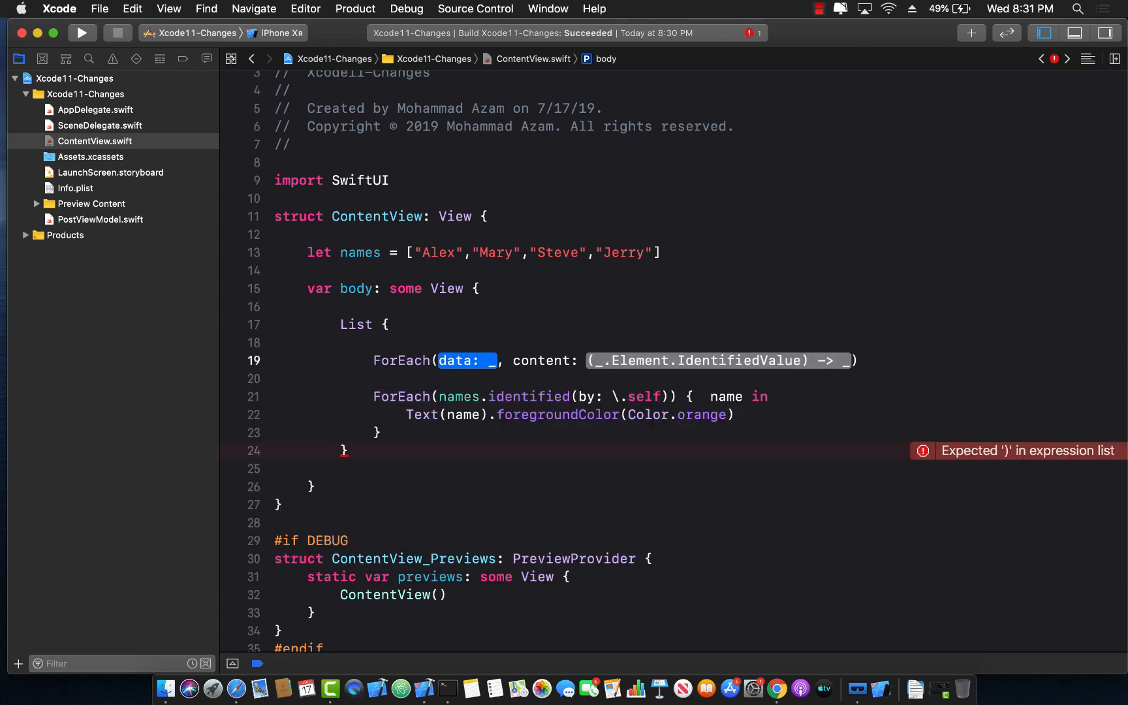
pyautogui.write('self.names')
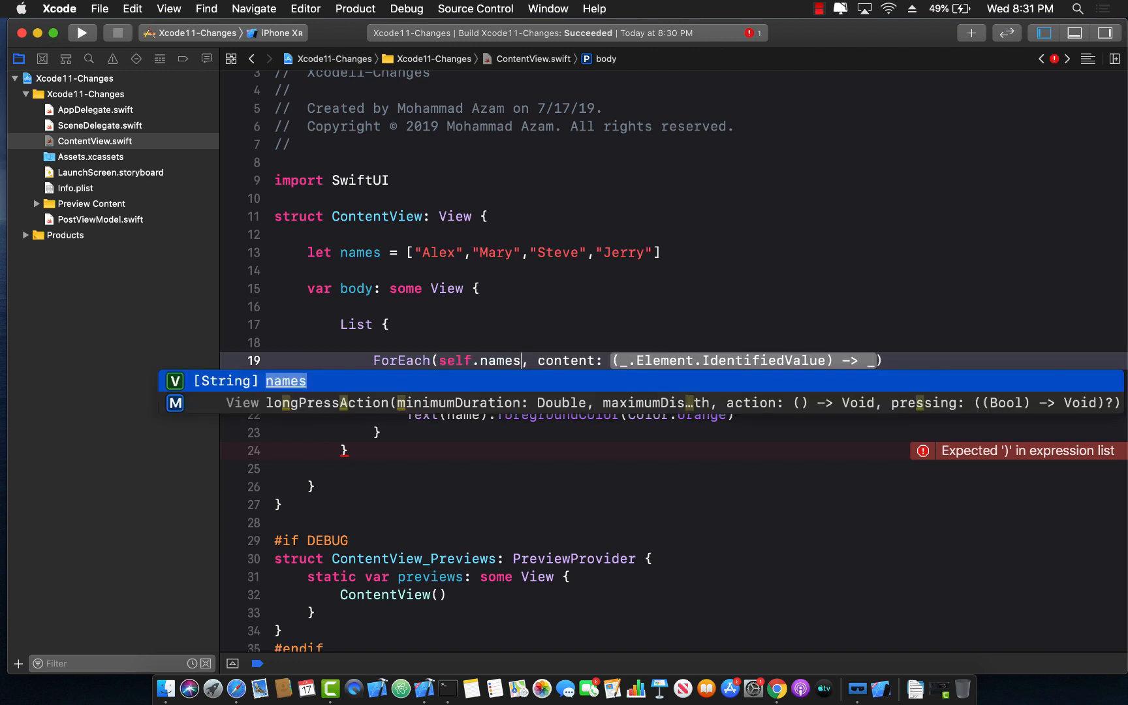
pyautogui.press('Escape')
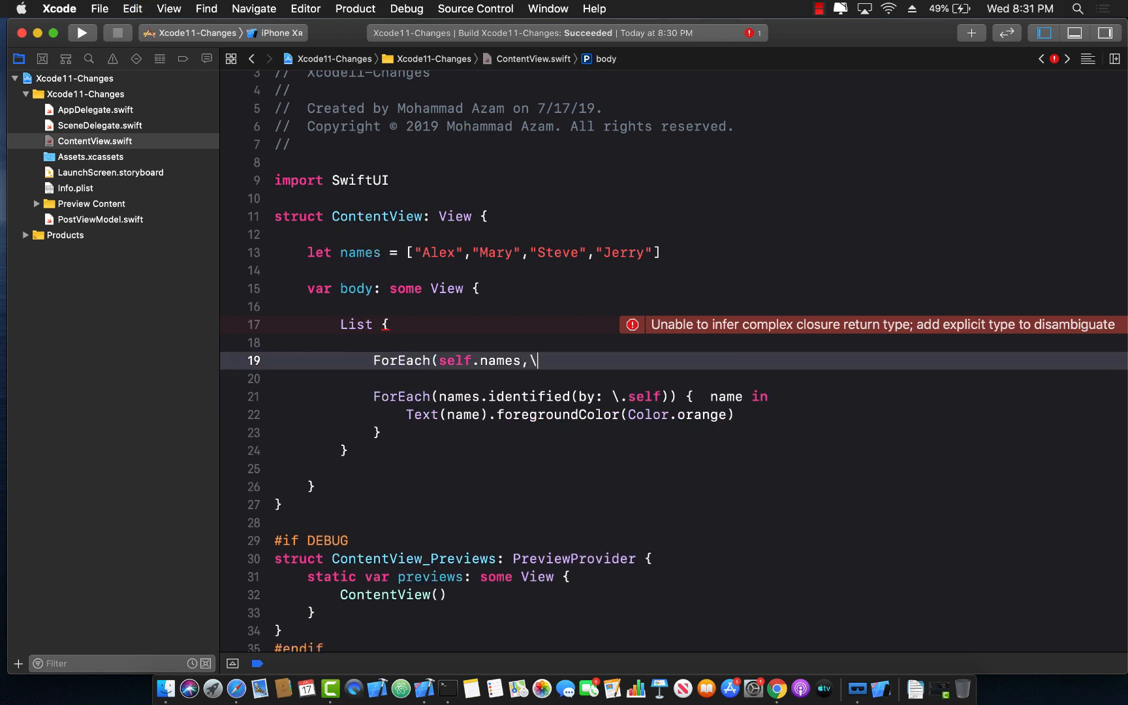
pyautogui.write('id:')
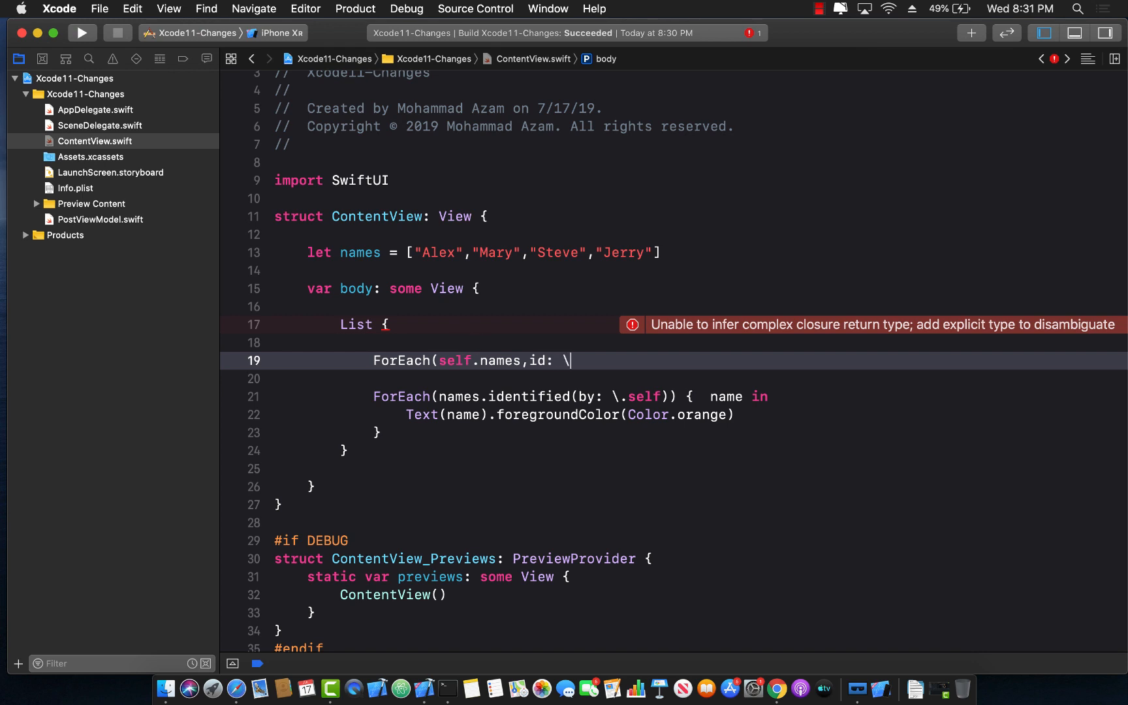
pyautogui.write('.self')
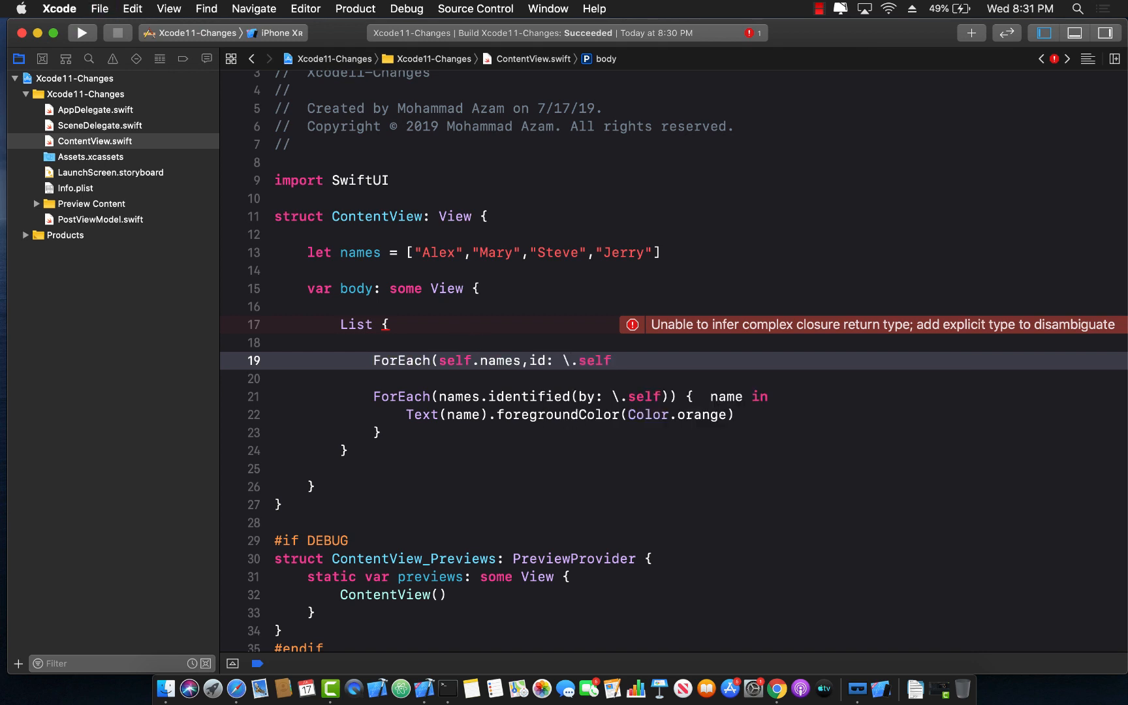
pyautogui.write('{ name in')
pyautogui.click(673, 432)
pyautogui.write(' */')
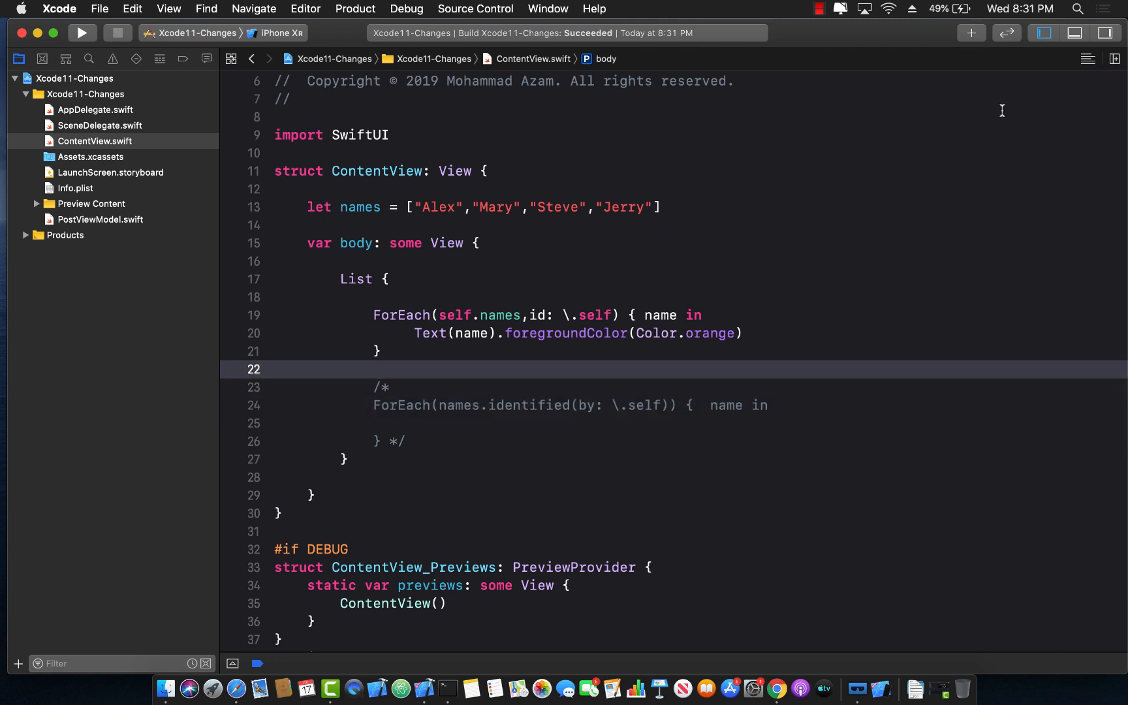
# Step: Show the live preview canvas listing the names, then return to PostViewModel.swift
pyautogui.click(1105, 59)
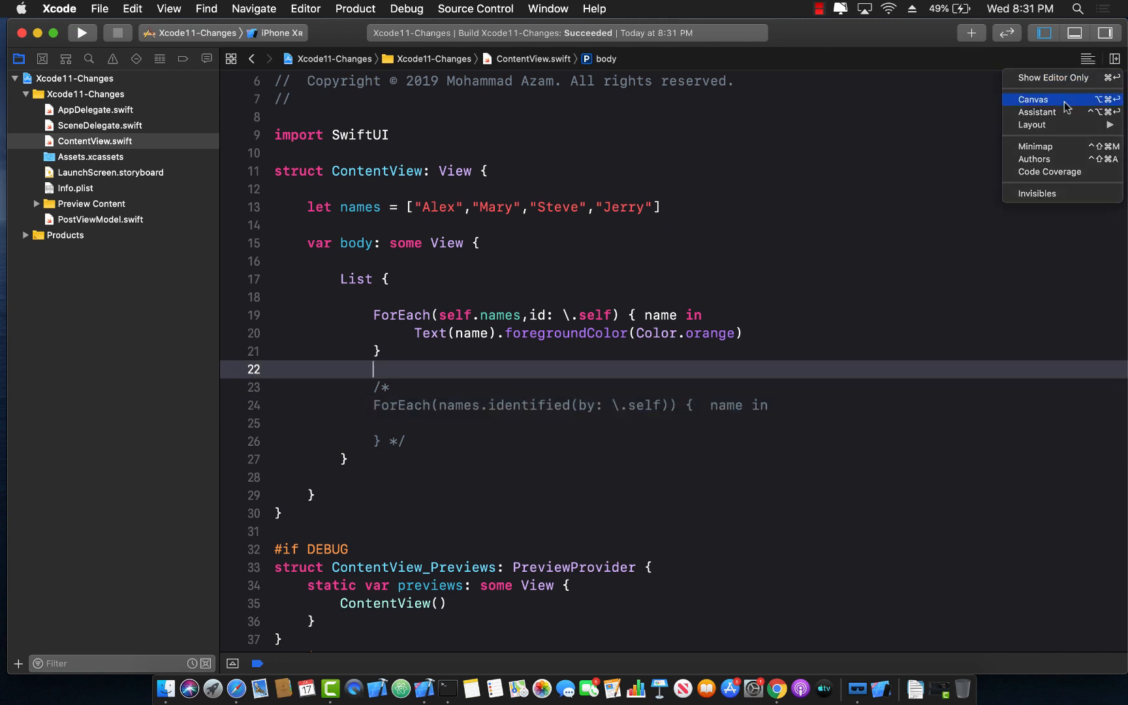
pyautogui.click(1033, 99)
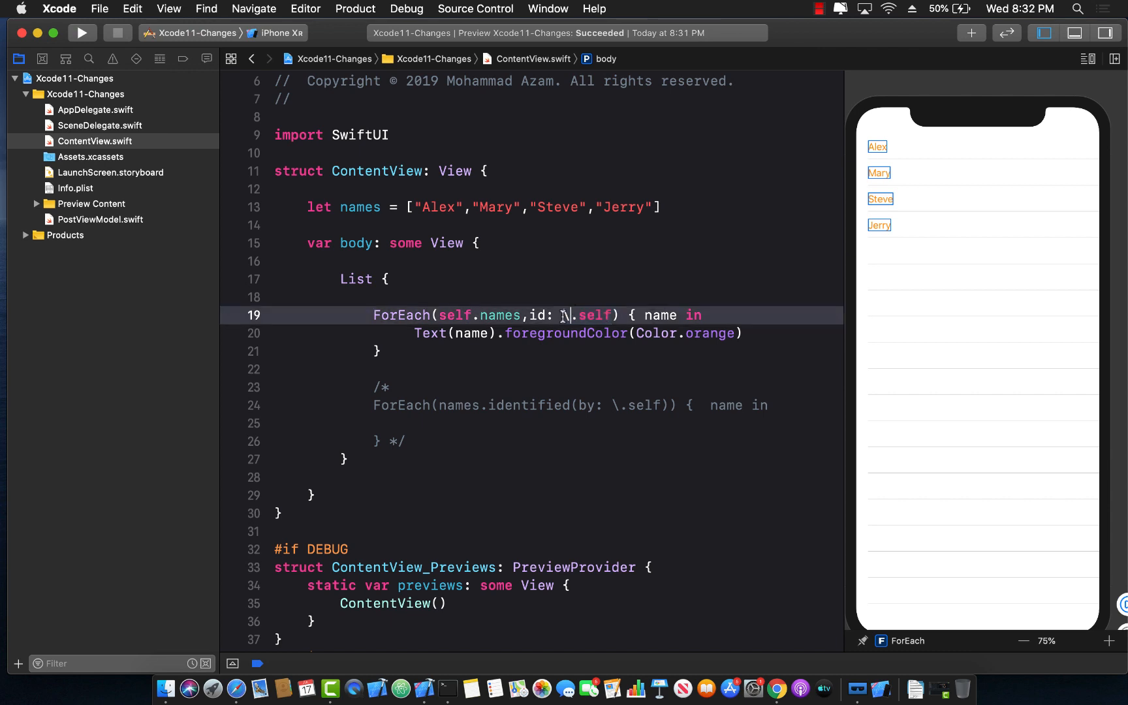
pyautogui.doubleClick(538, 315)
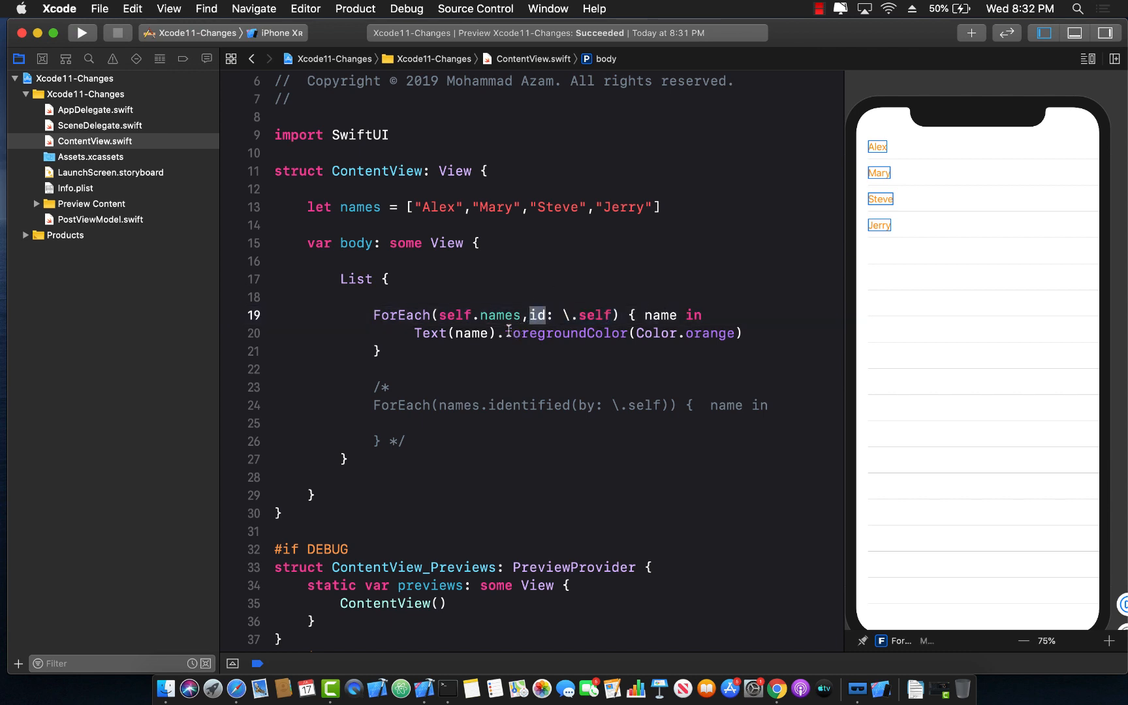
pyautogui.doubleClick(565, 332)
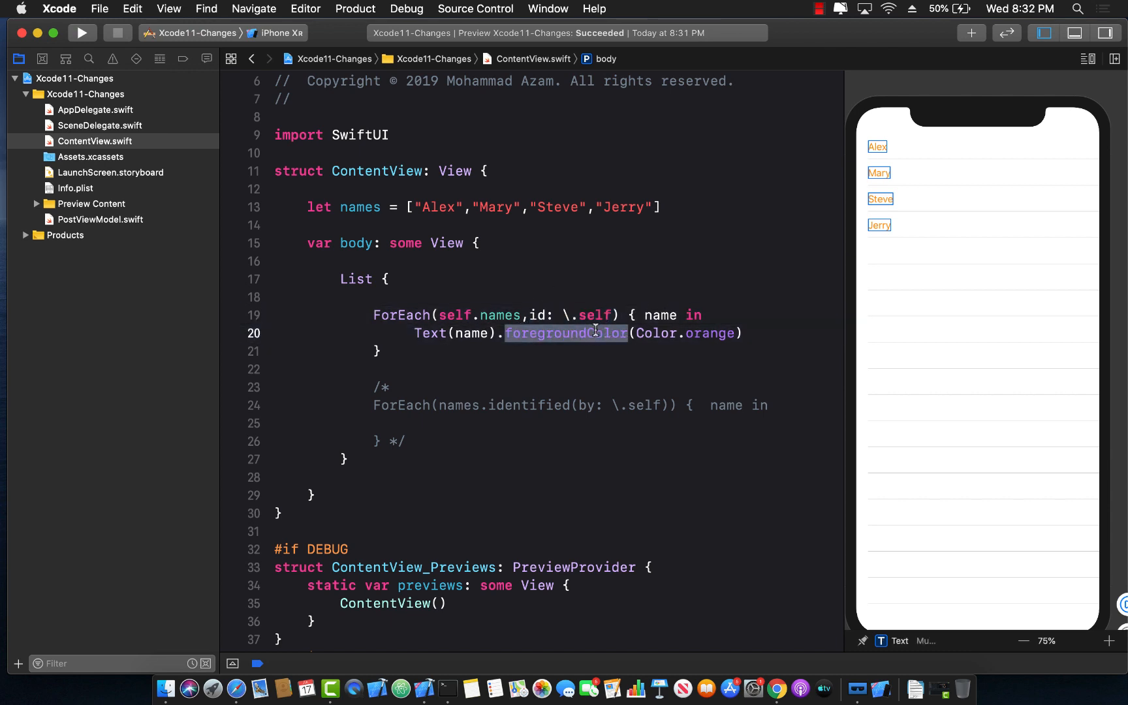
pyautogui.click(101, 219)
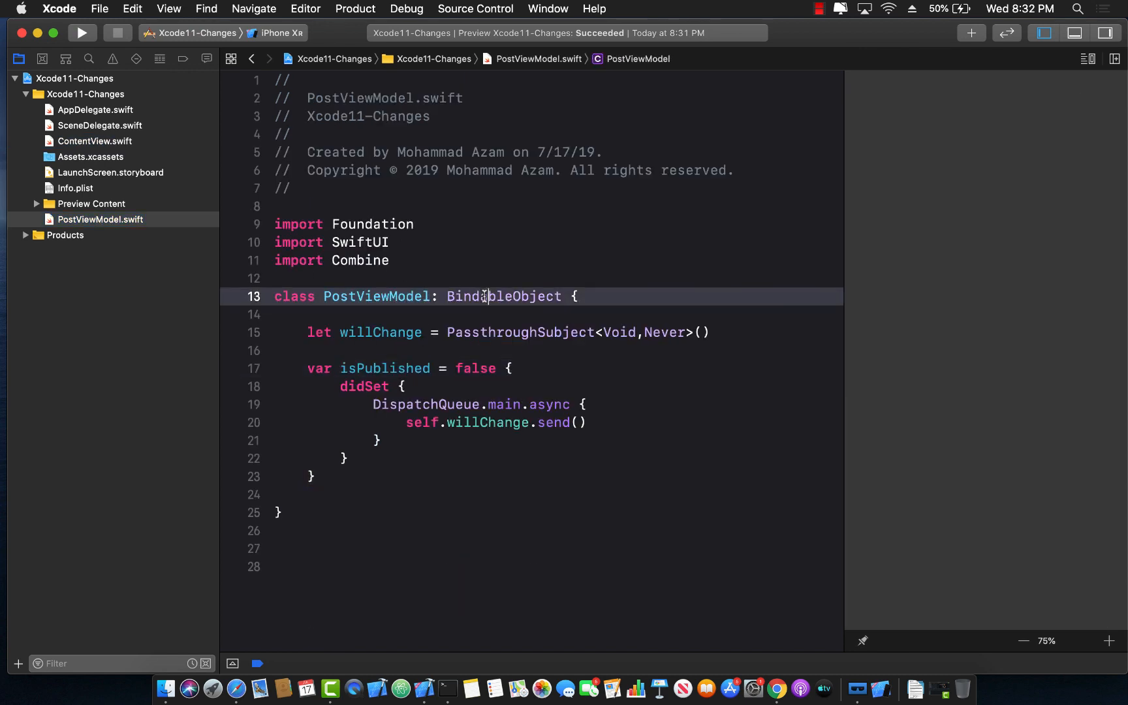
# Step: Review the didSet async block and move to the isPublished declaration
pyautogui.doubleClick(380, 333)
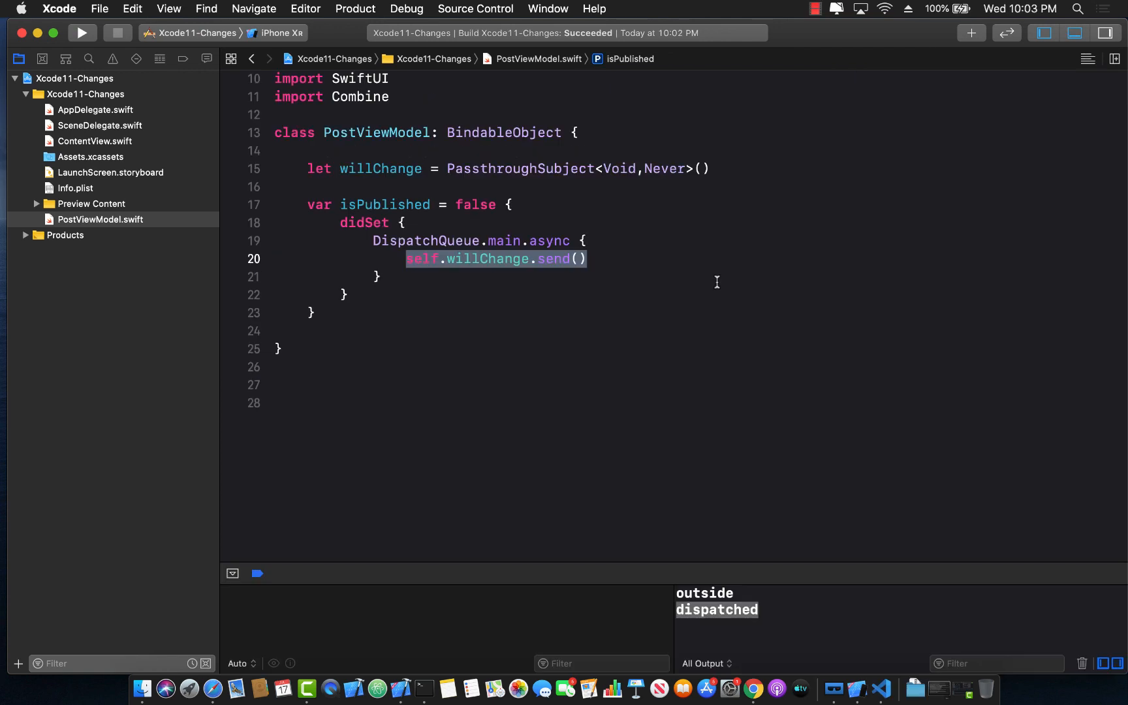
pyautogui.click(586, 240)
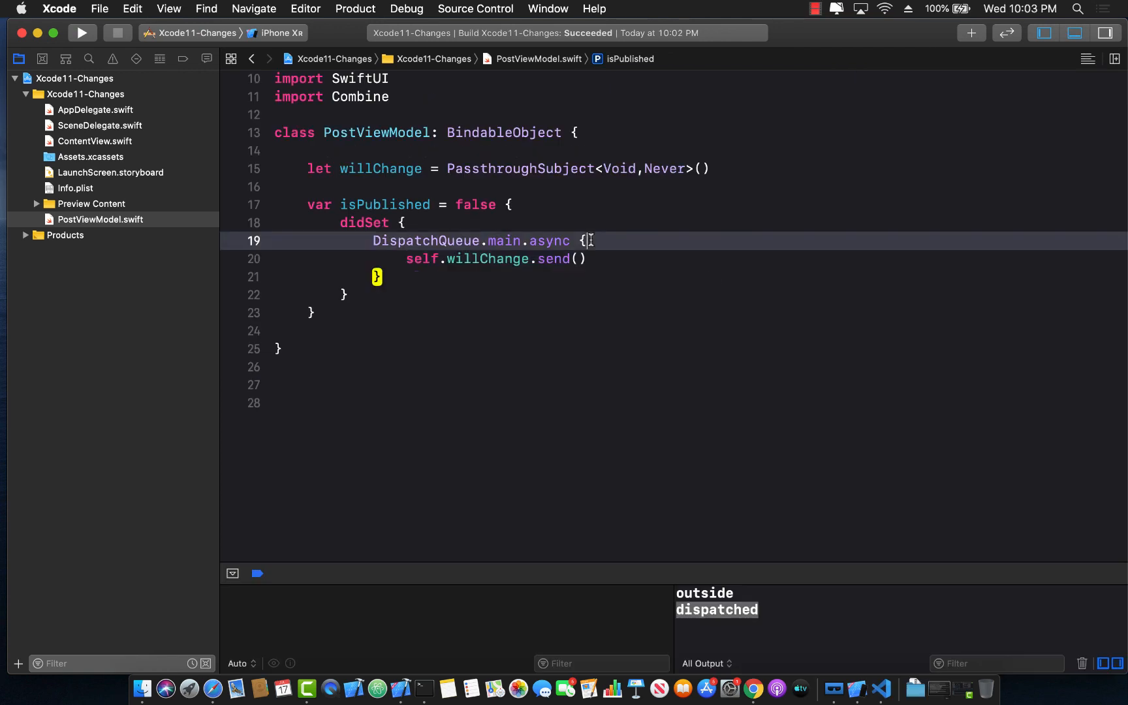
pyautogui.doubleClick(380, 169)
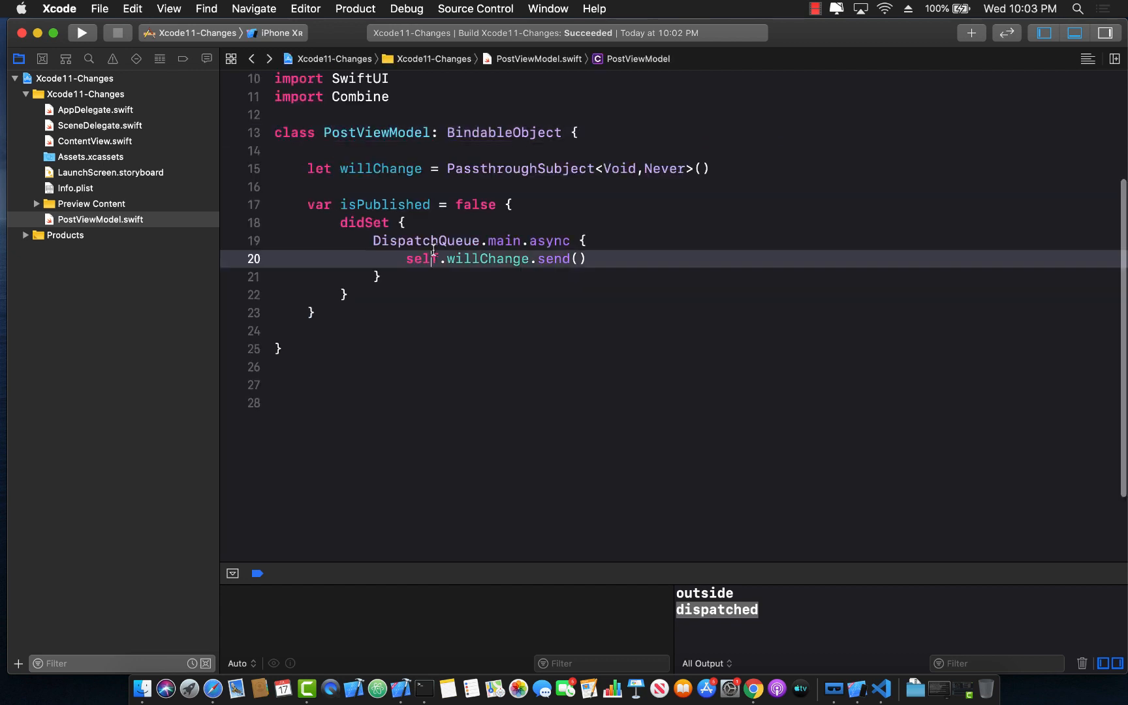
pyautogui.moveTo(339, 222); pyautogui.dragTo(348, 294)
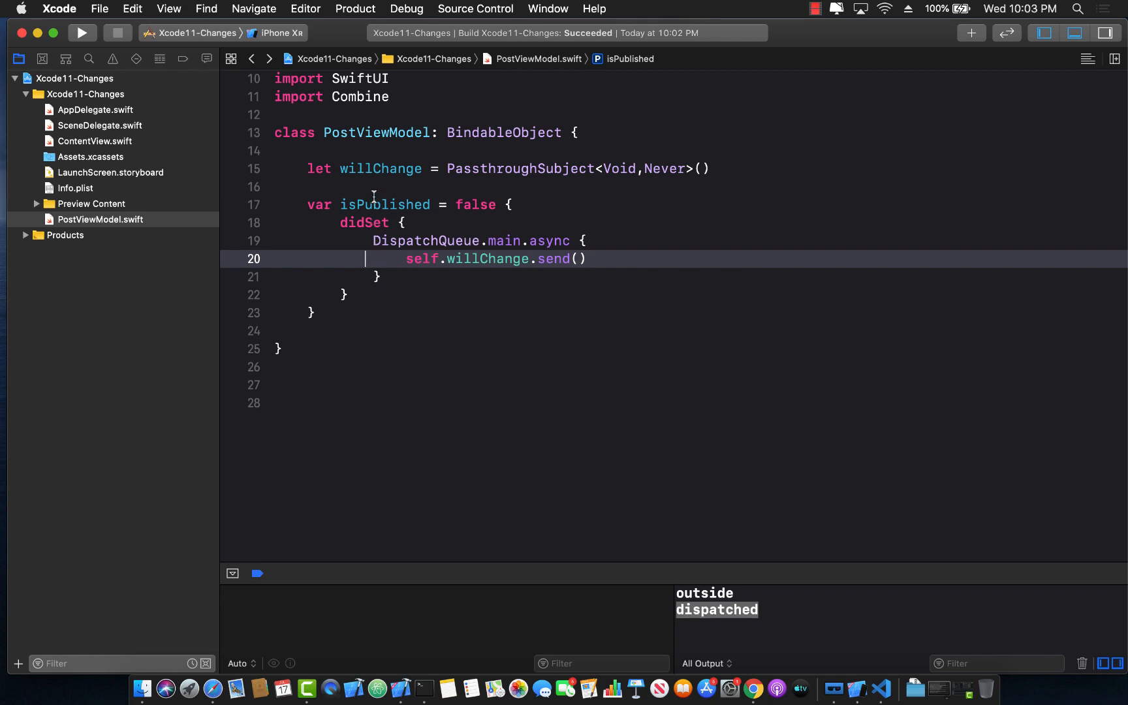
pyautogui.click(372, 203)
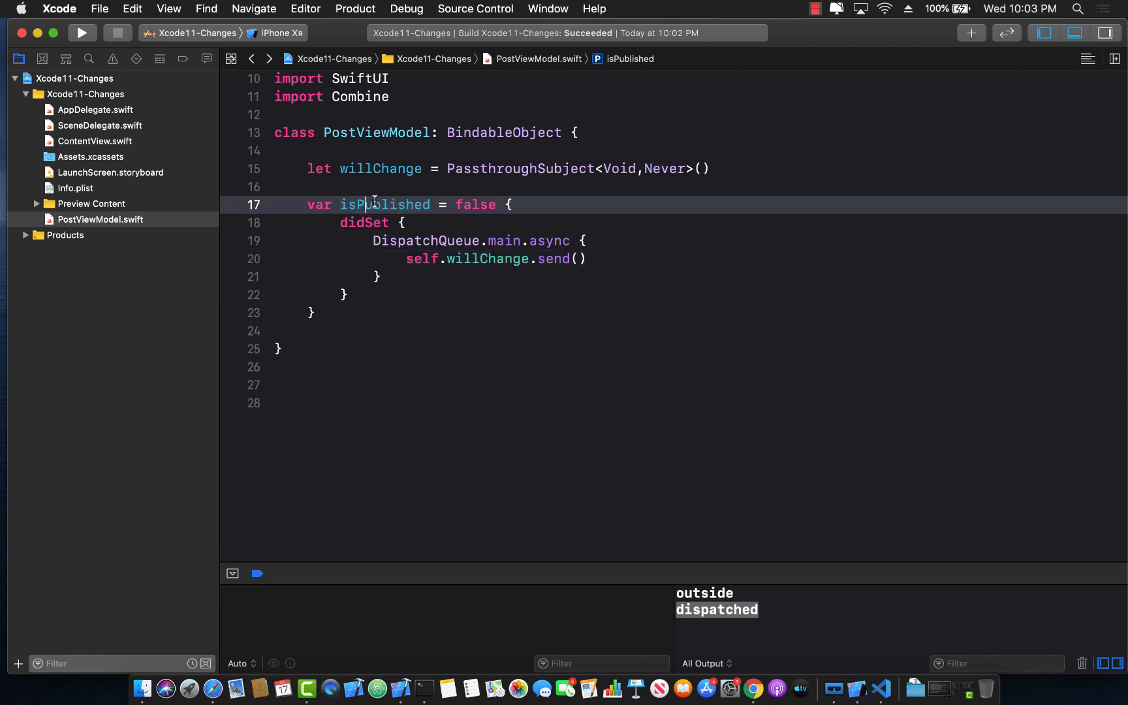
pyautogui.doubleClick(384, 205)
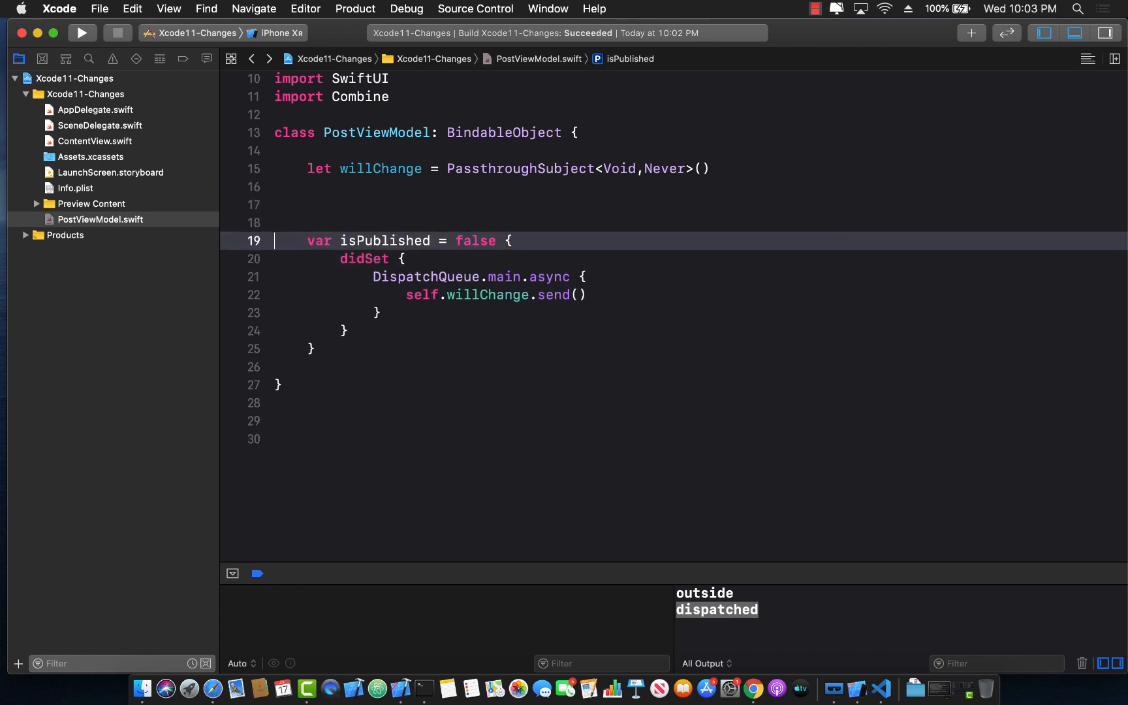
# Step: Write var isPublished: Bool with set { self._isPublished = newValue }
pyautogui.write('var is')
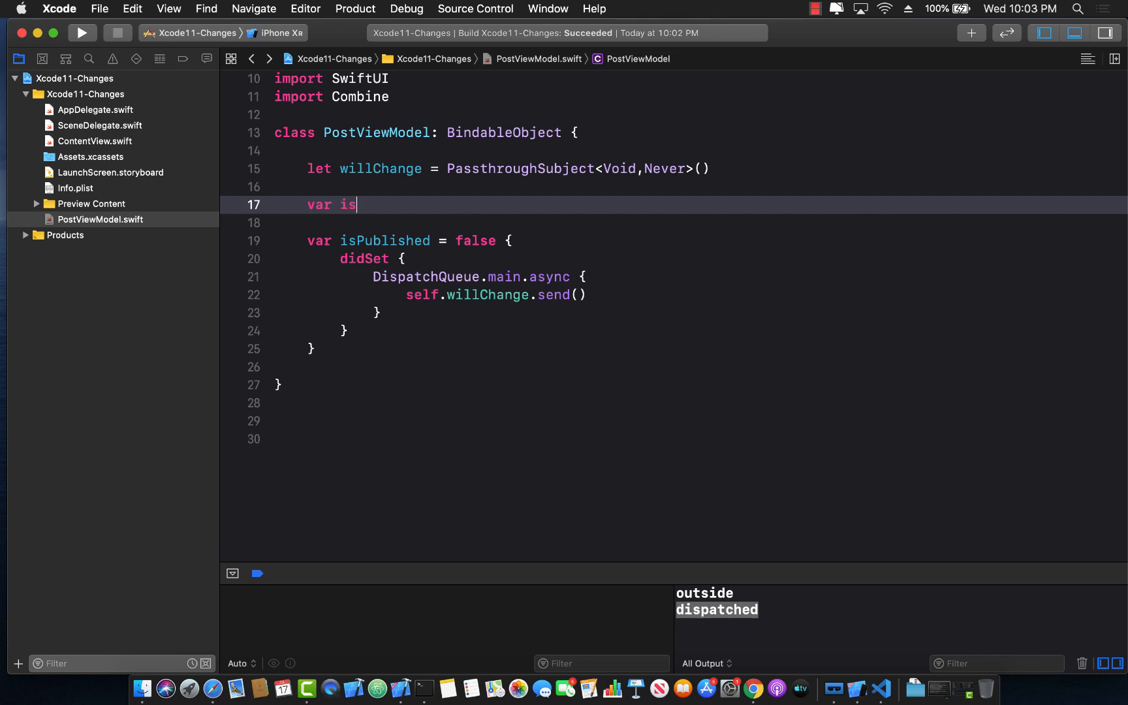
pyautogui.write('Published: Bool {')
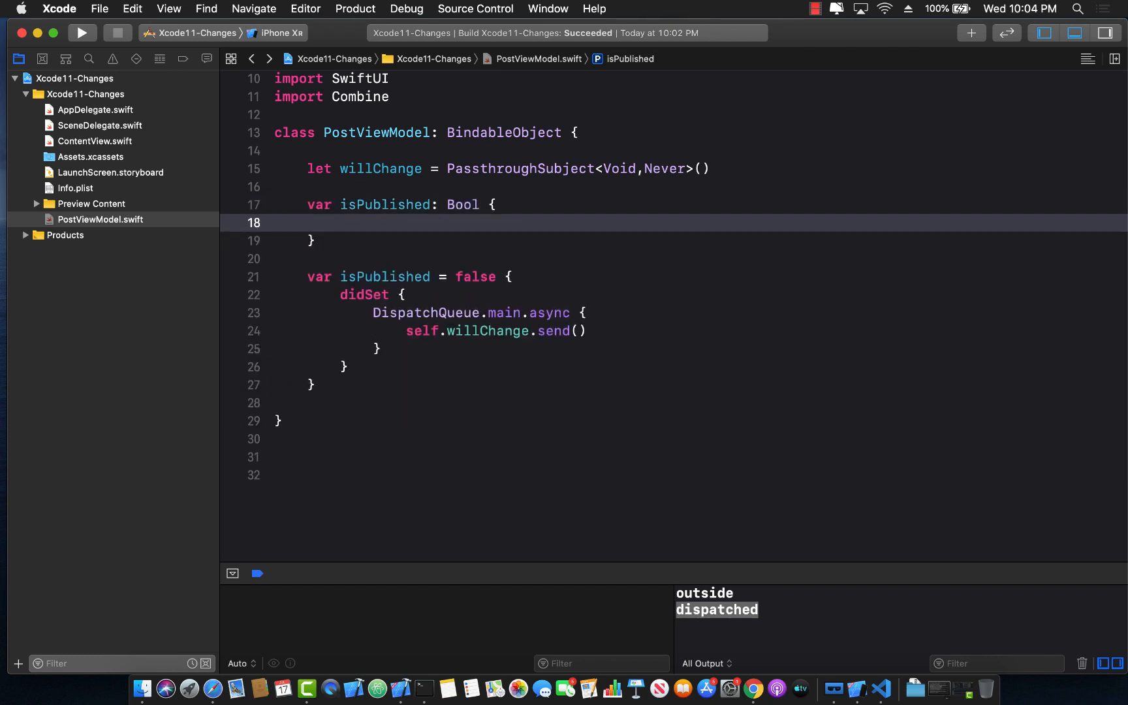
pyautogui.write('set')
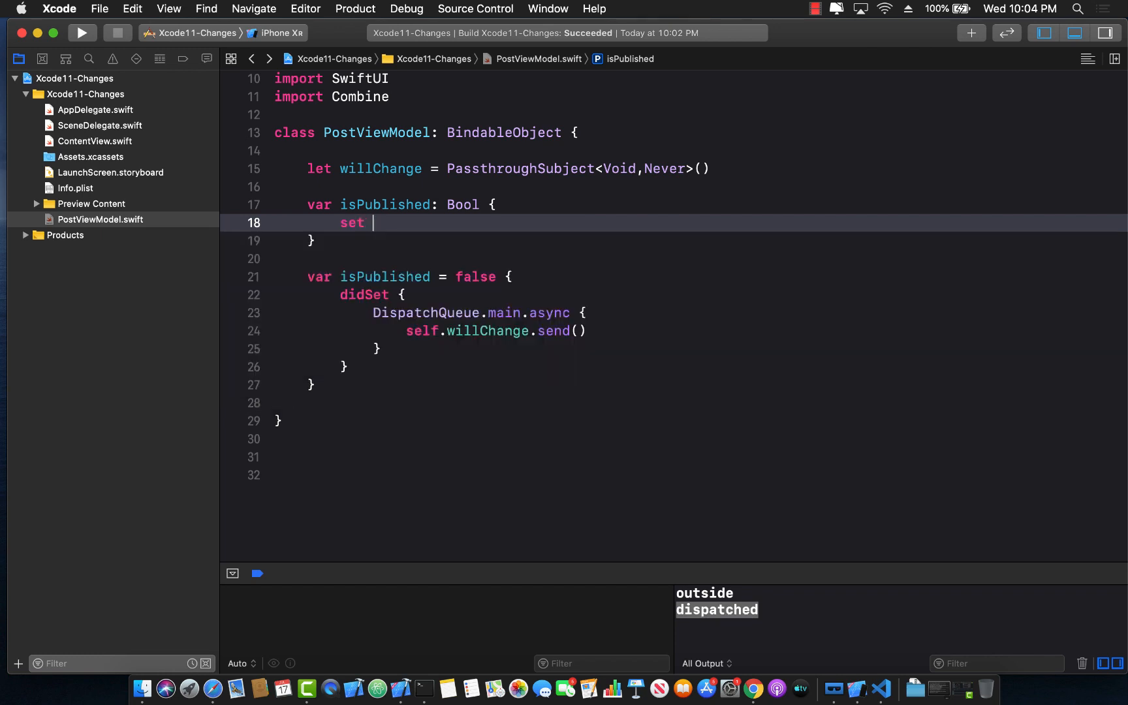
pyautogui.write('{')
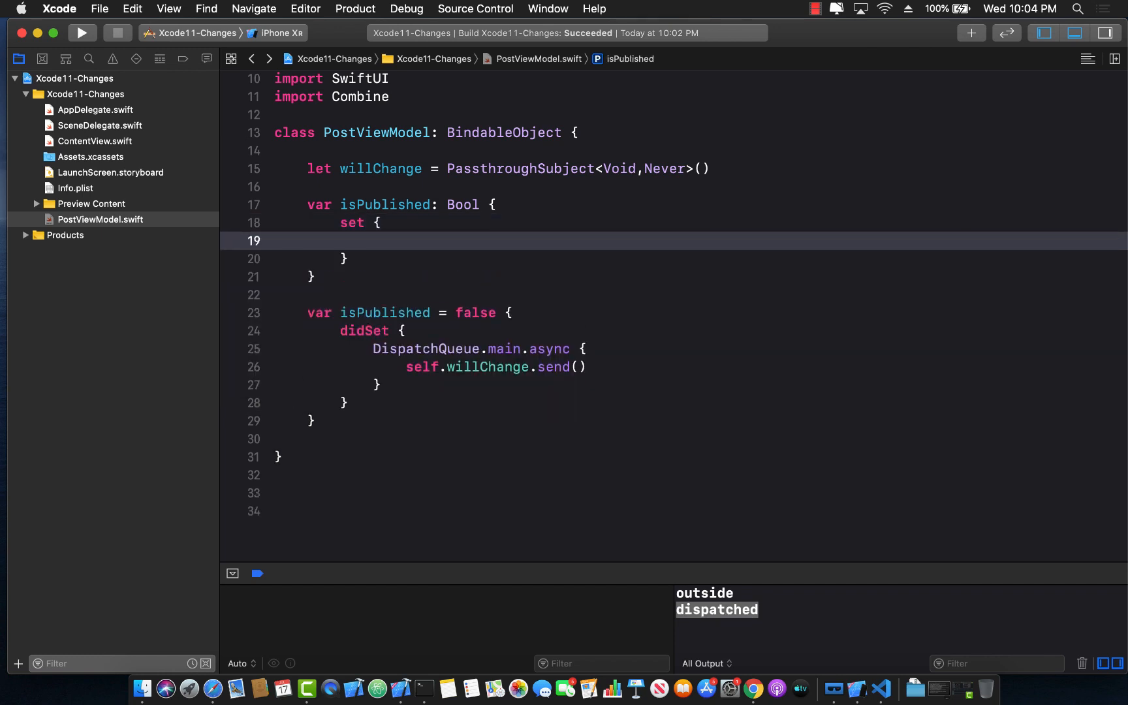
pyautogui.write('self')
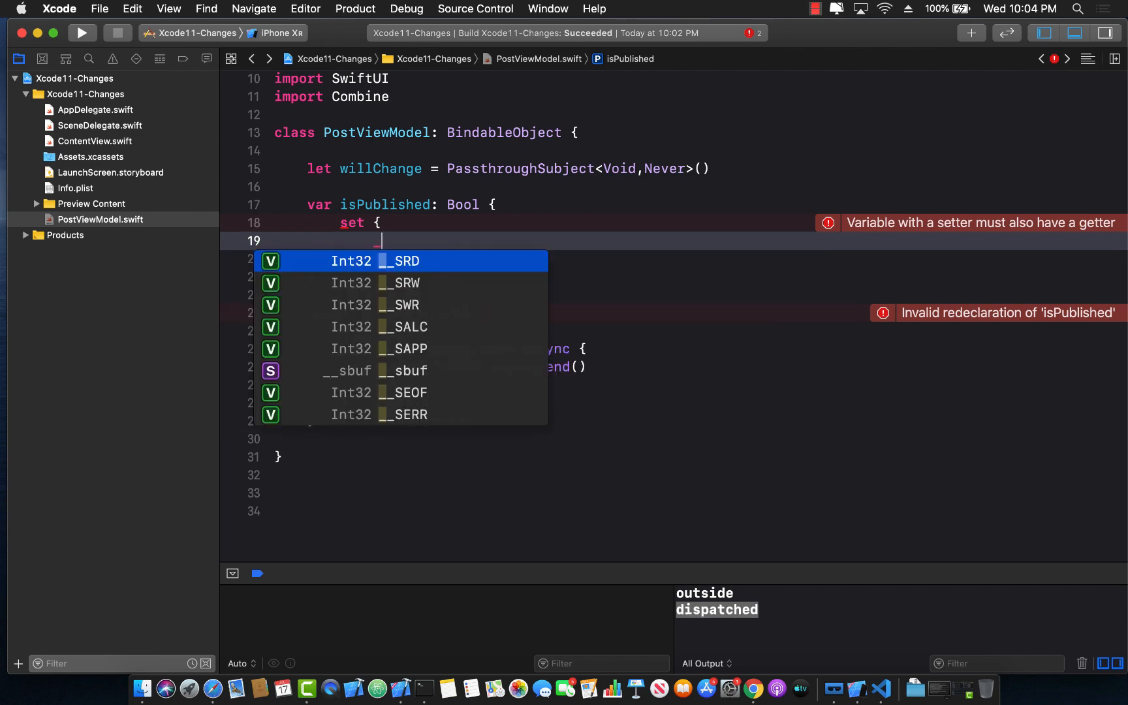
pyautogui.write('_isPublished =')
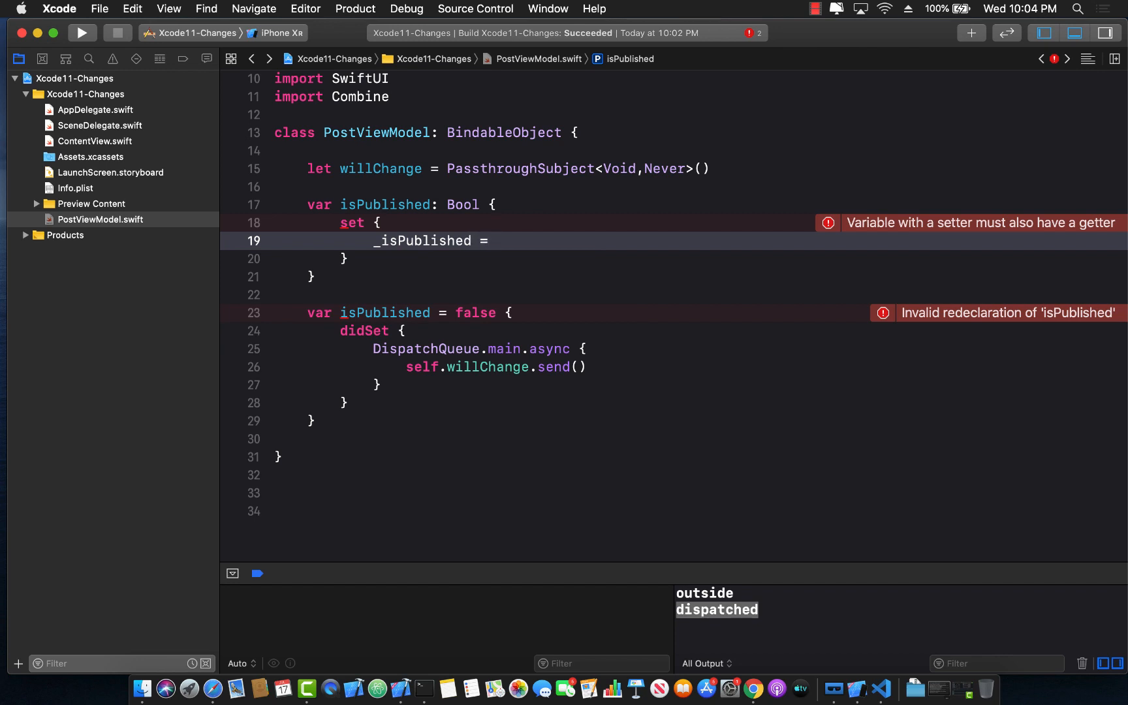
pyautogui.write('newVal')
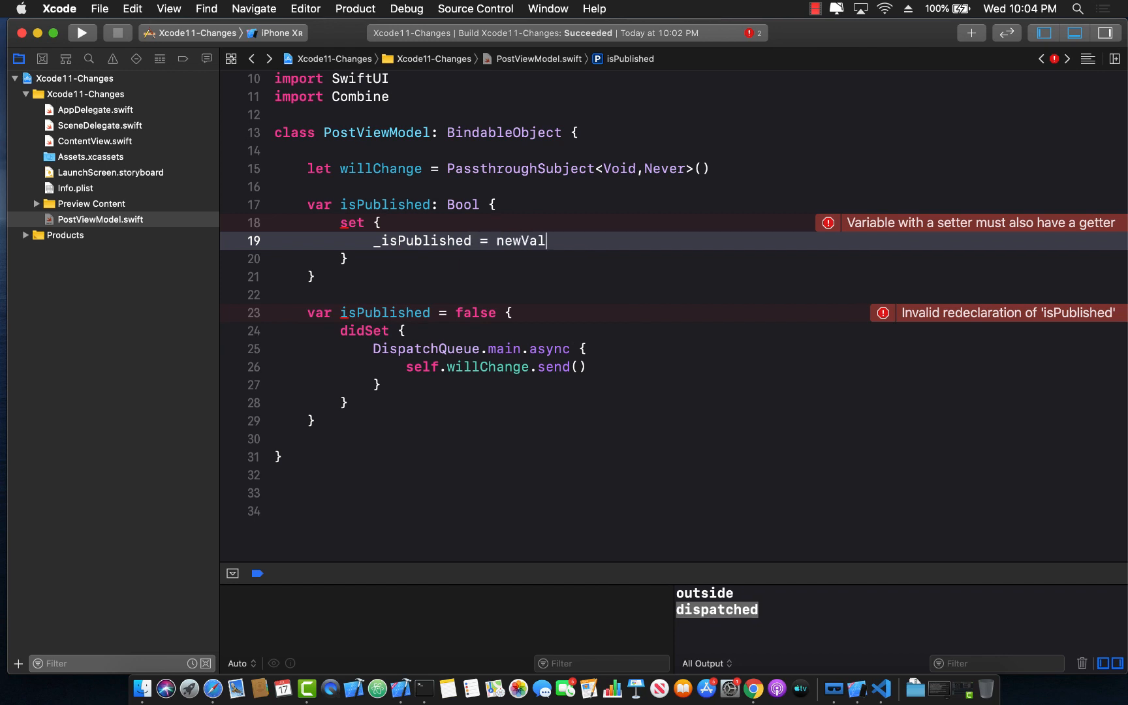
pyautogui.write('ue')
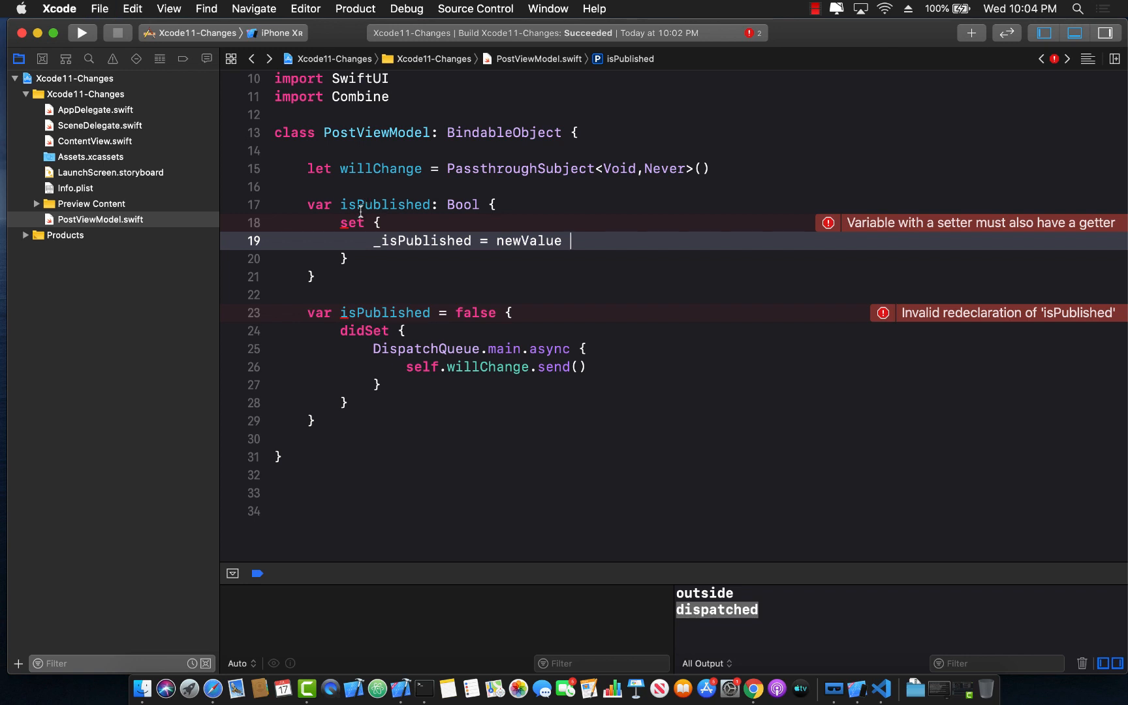
# Step: Add private(set) var _isPublished: Bool = false and get { _isPublished }
pyautogui.doubleClick(422, 240)
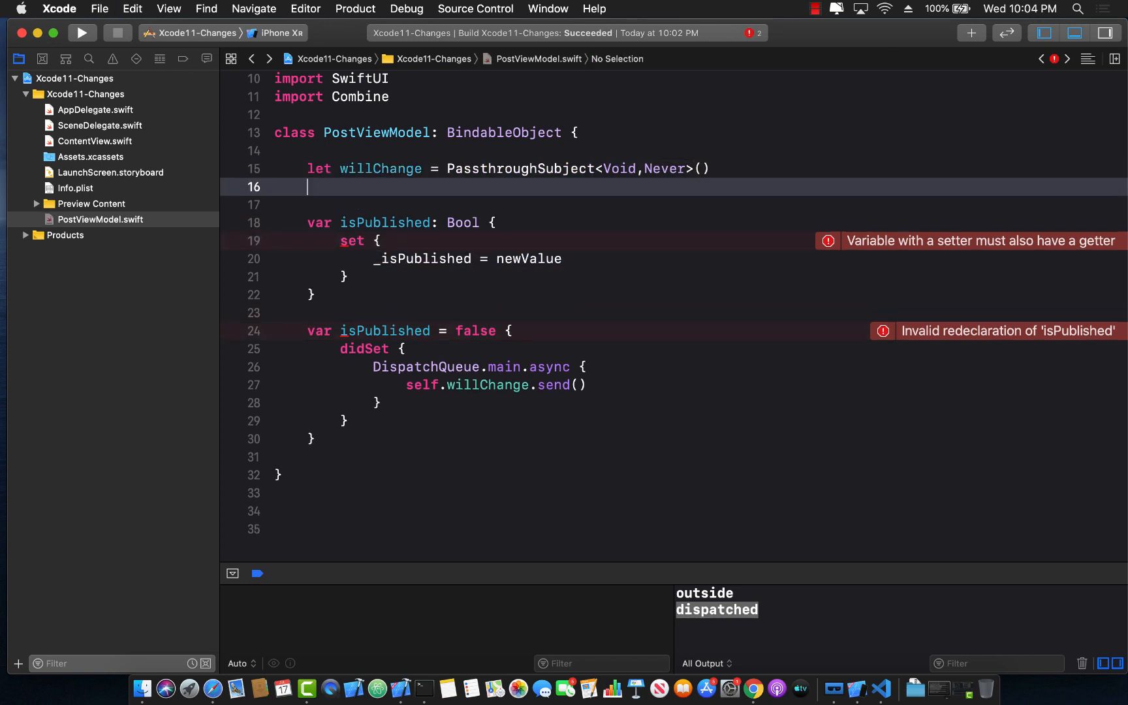
pyautogui.write('private(set)')
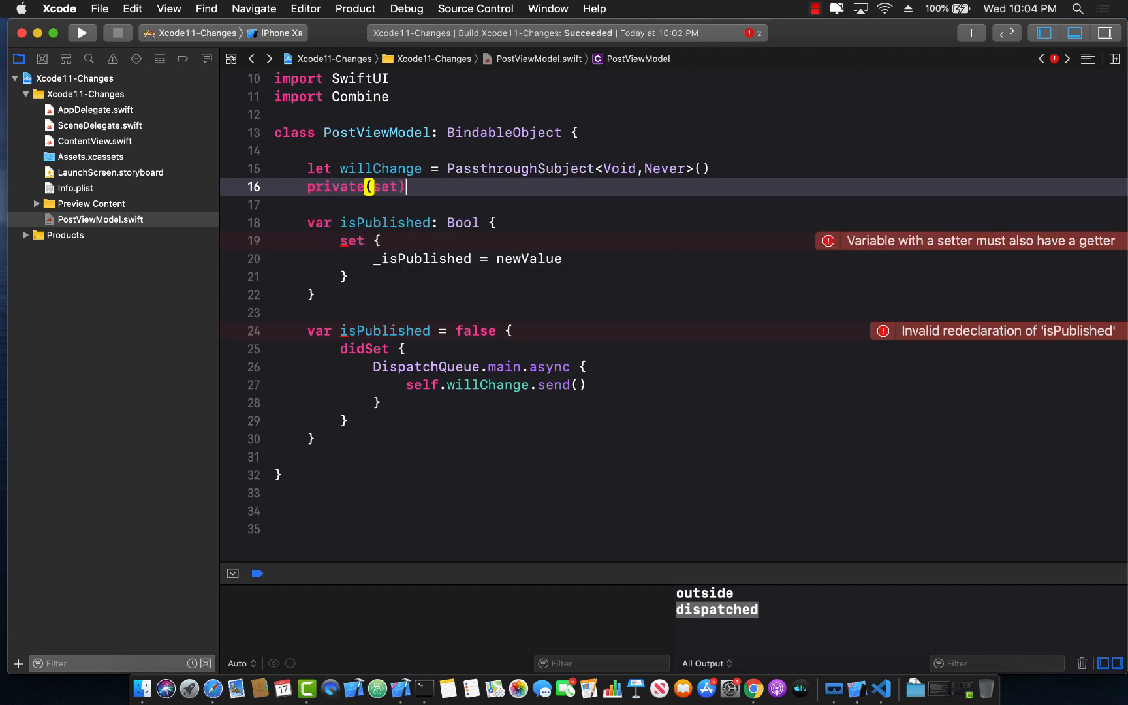
pyautogui.write('var')
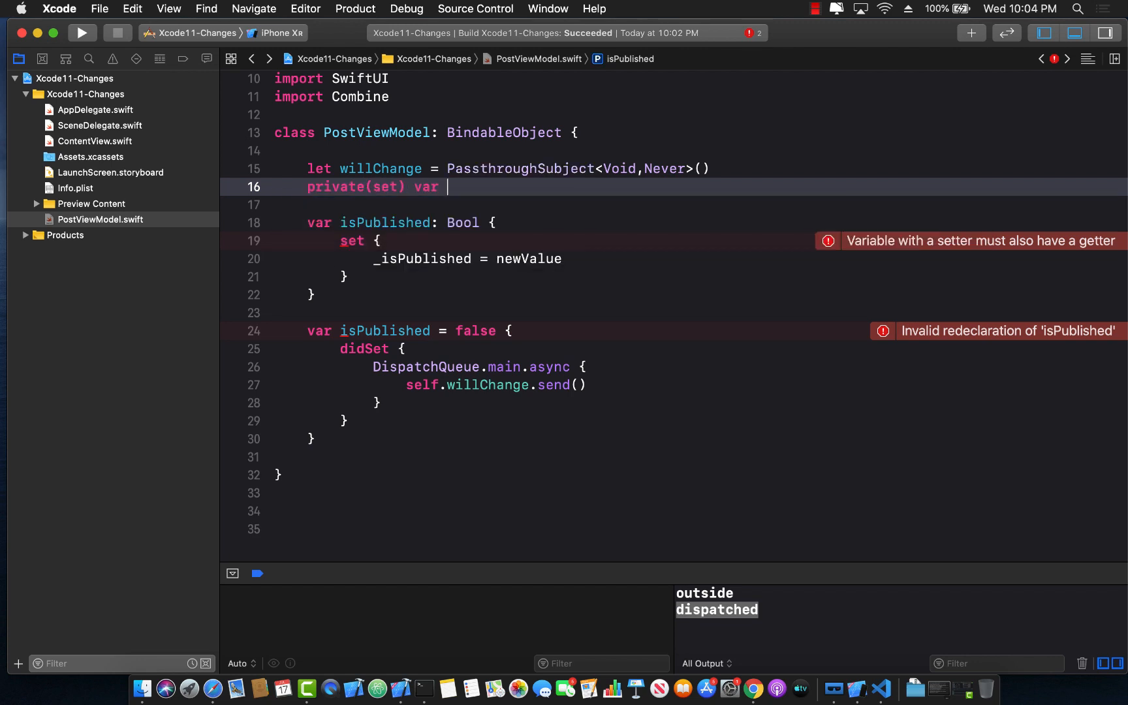
pyautogui.write('_isPublished')
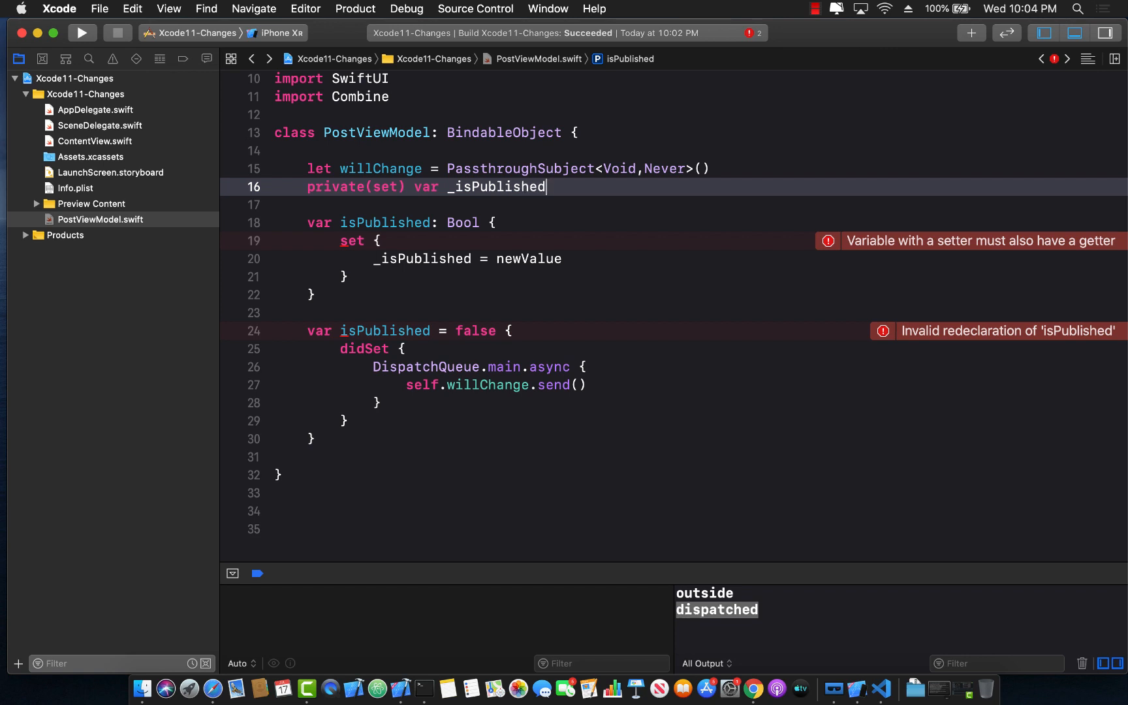
pyautogui.write(': Bool = false')
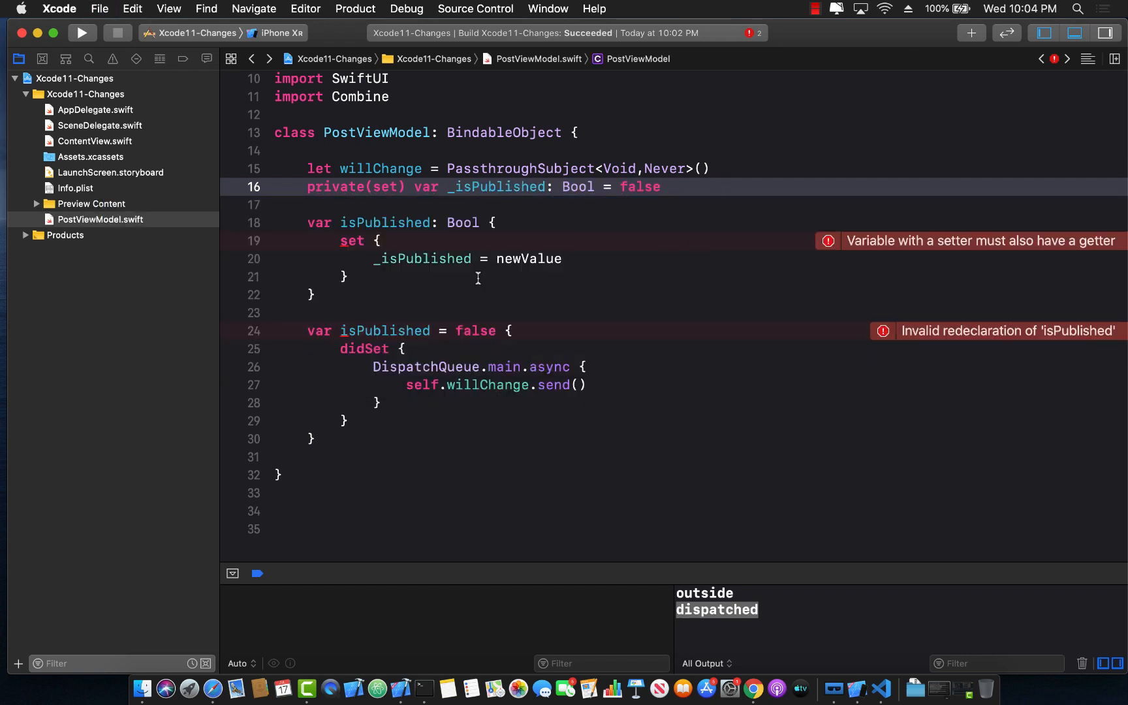
pyautogui.write('get')
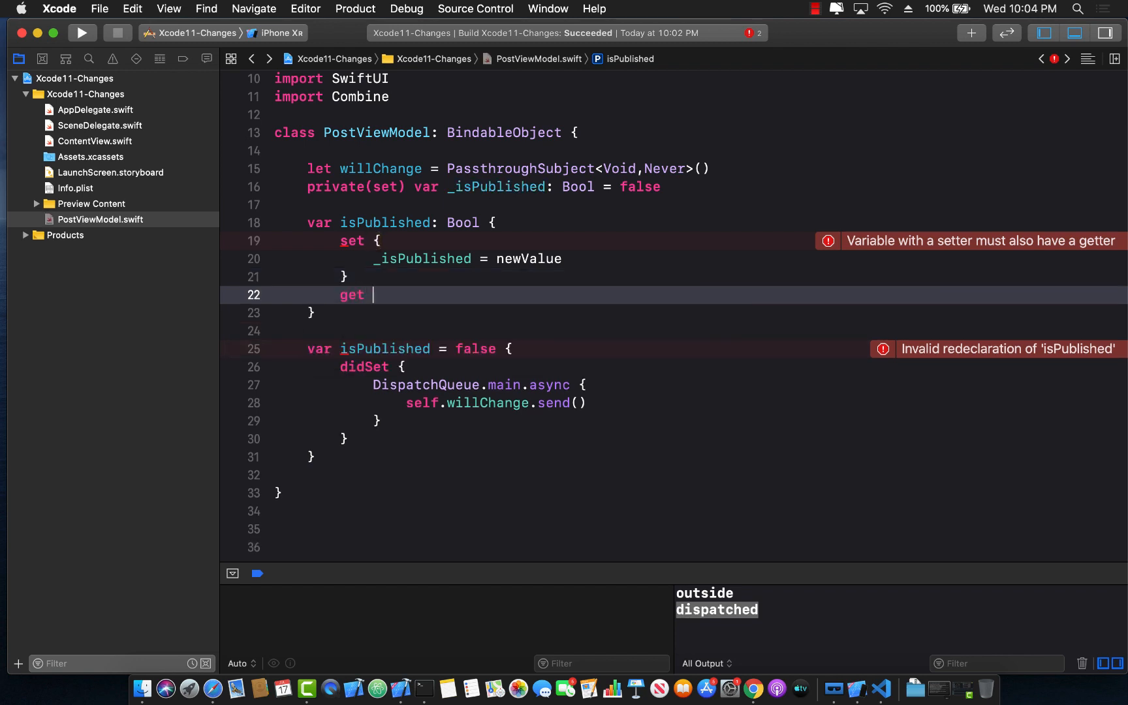
pyautogui.write('{ }')
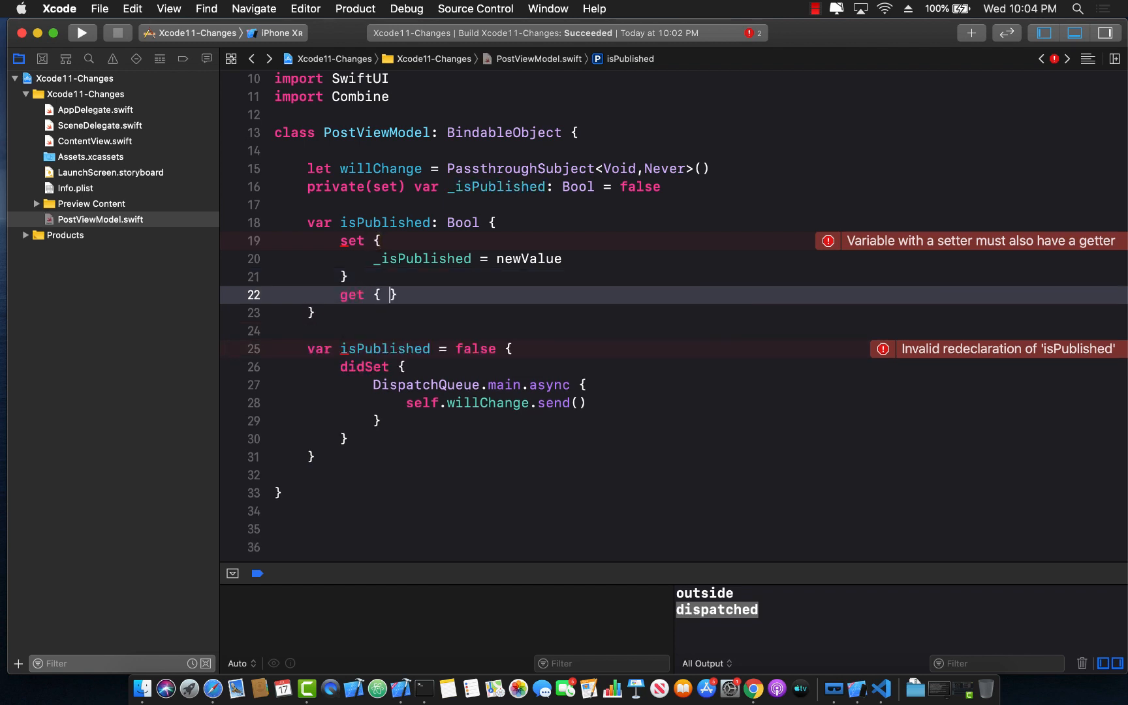
pyautogui.write('_isPublished')
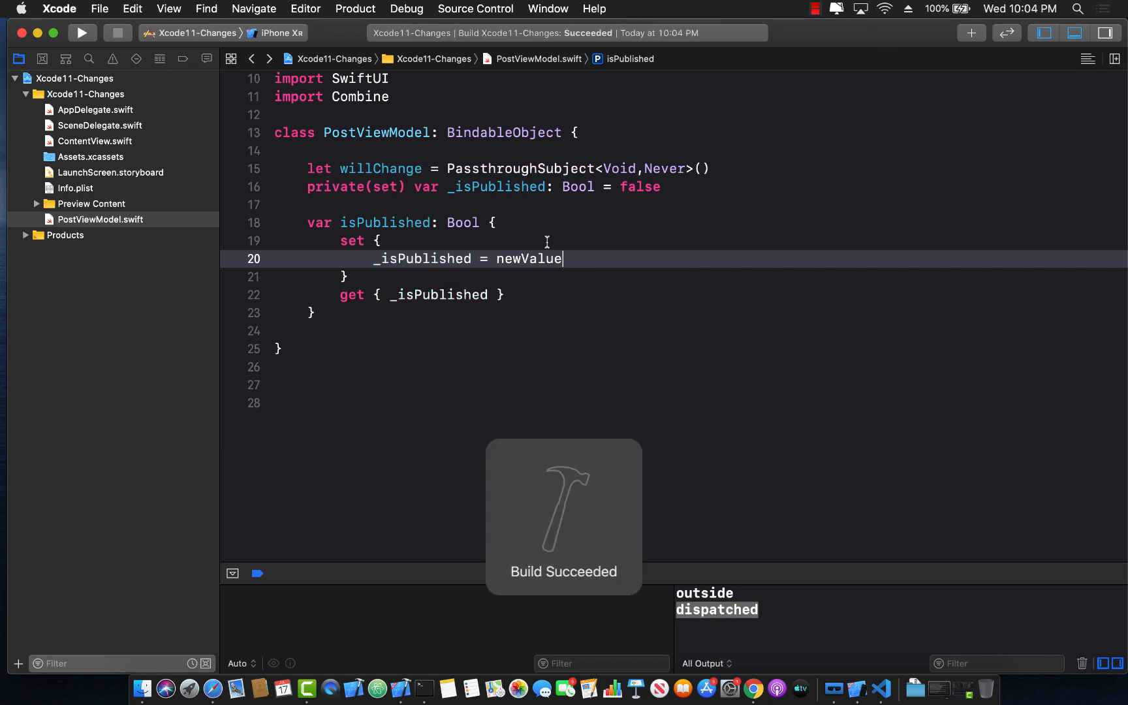
# Step: Wrap self.willChange.send() and self._isPublished = newValue in DispatchQueue.main.async
pyautogui.doubleClick(422, 258)
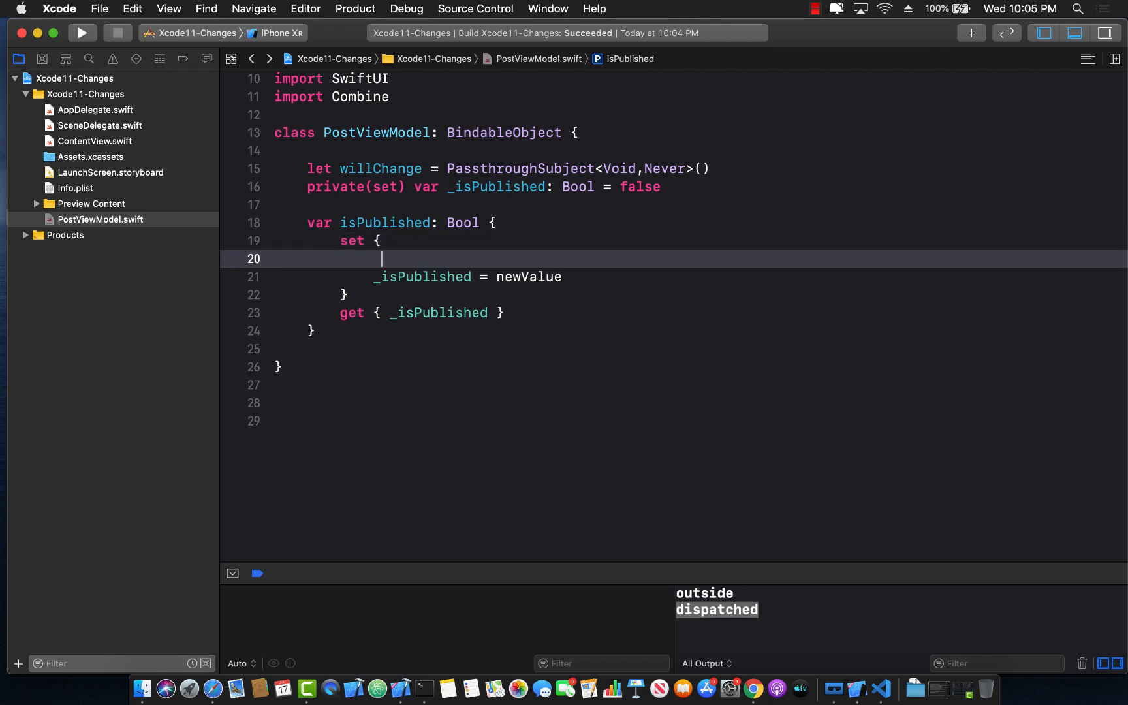
pyautogui.write('self.willChange.send(')
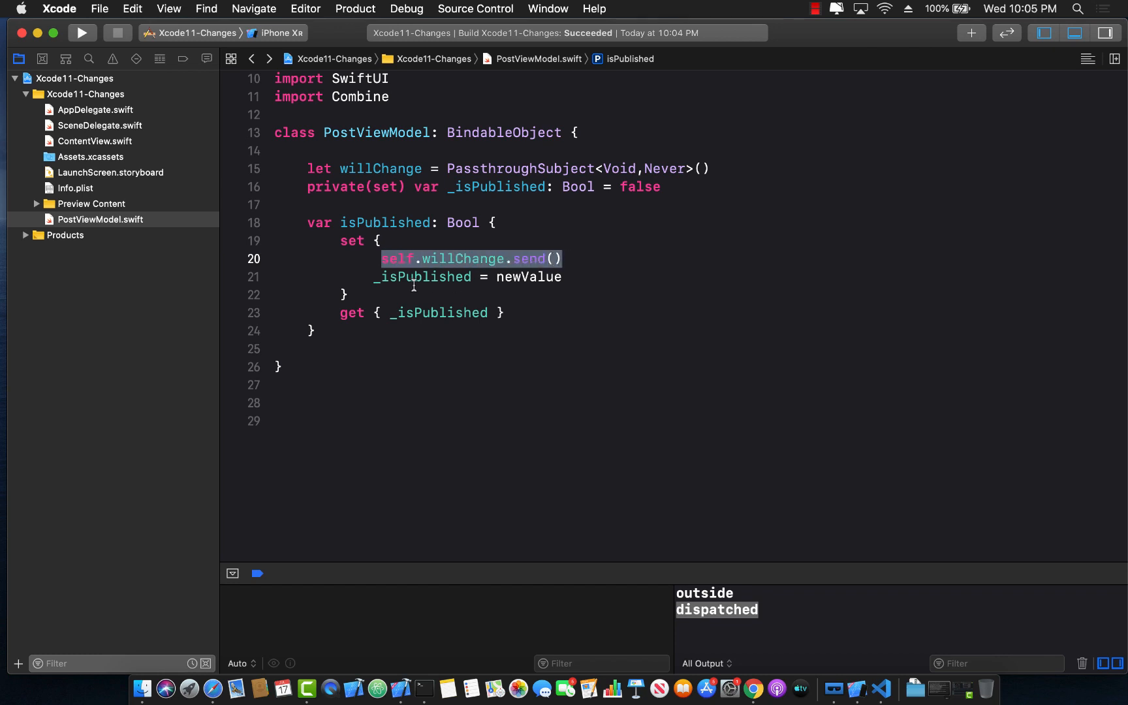
pyautogui.click(529, 259)
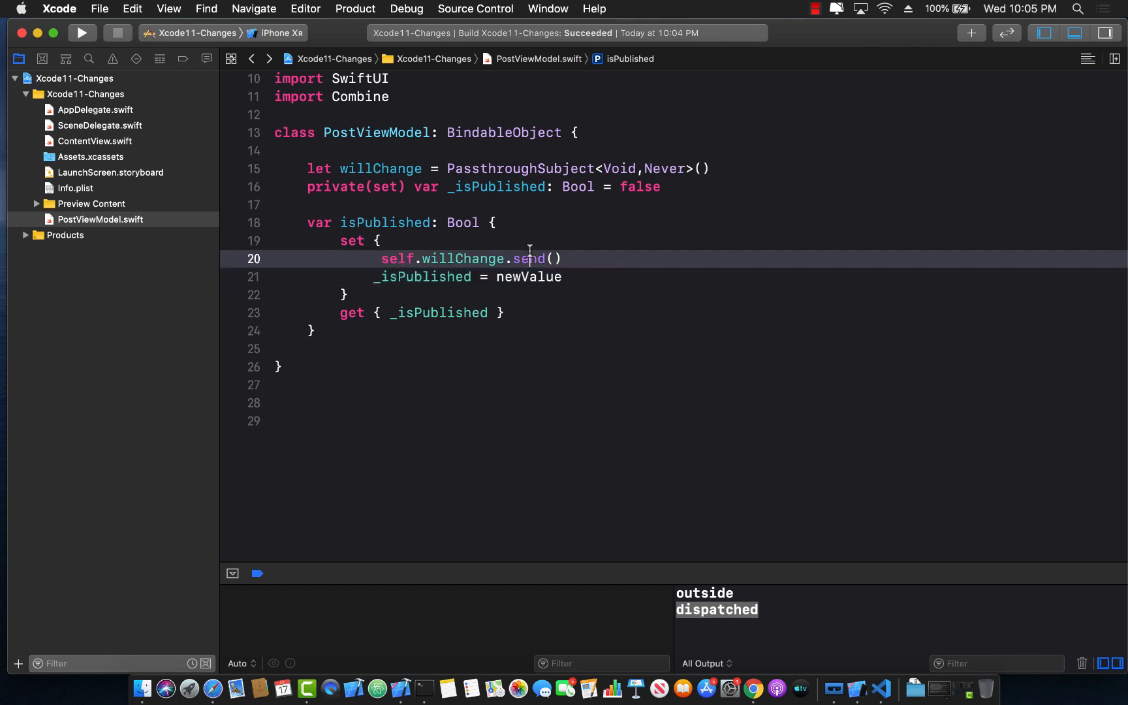
pyautogui.write('DispatchQueue.main.as')
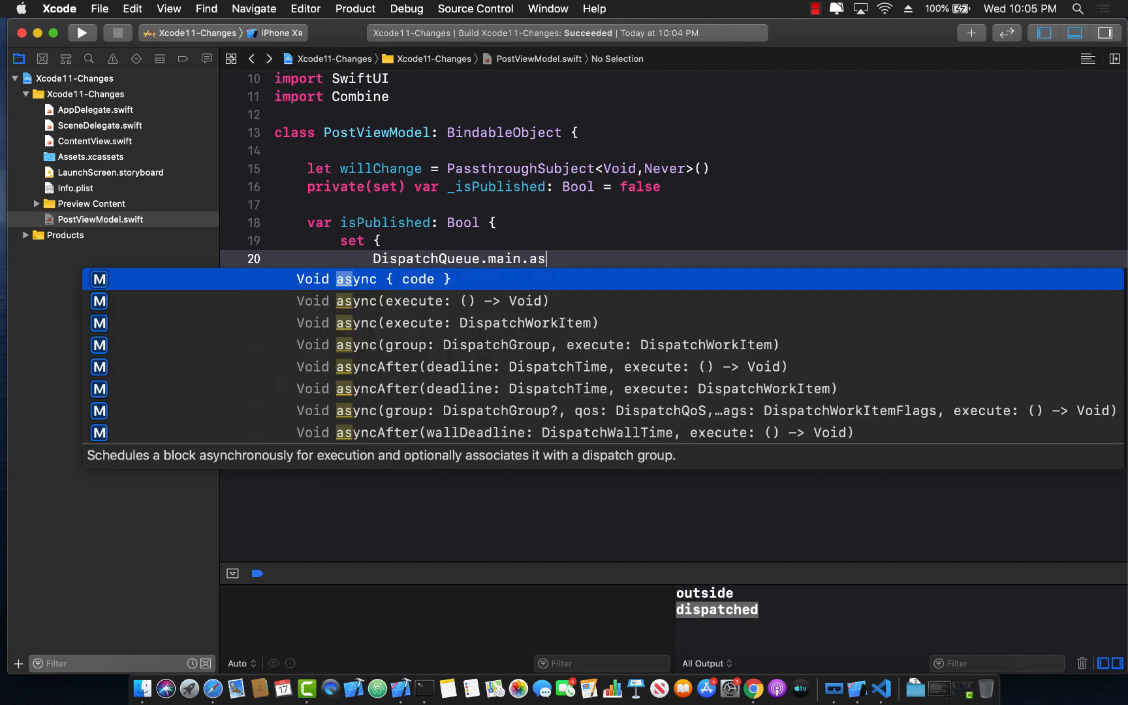
pyautogui.write('ync')
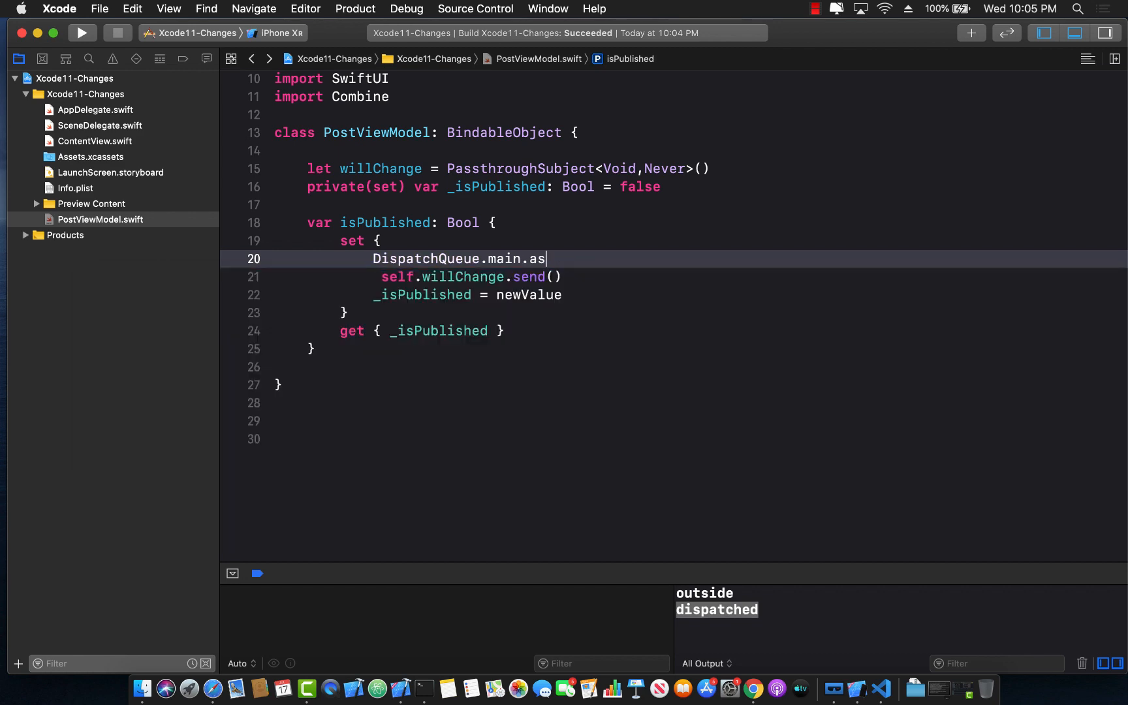
pyautogui.write('ync {')
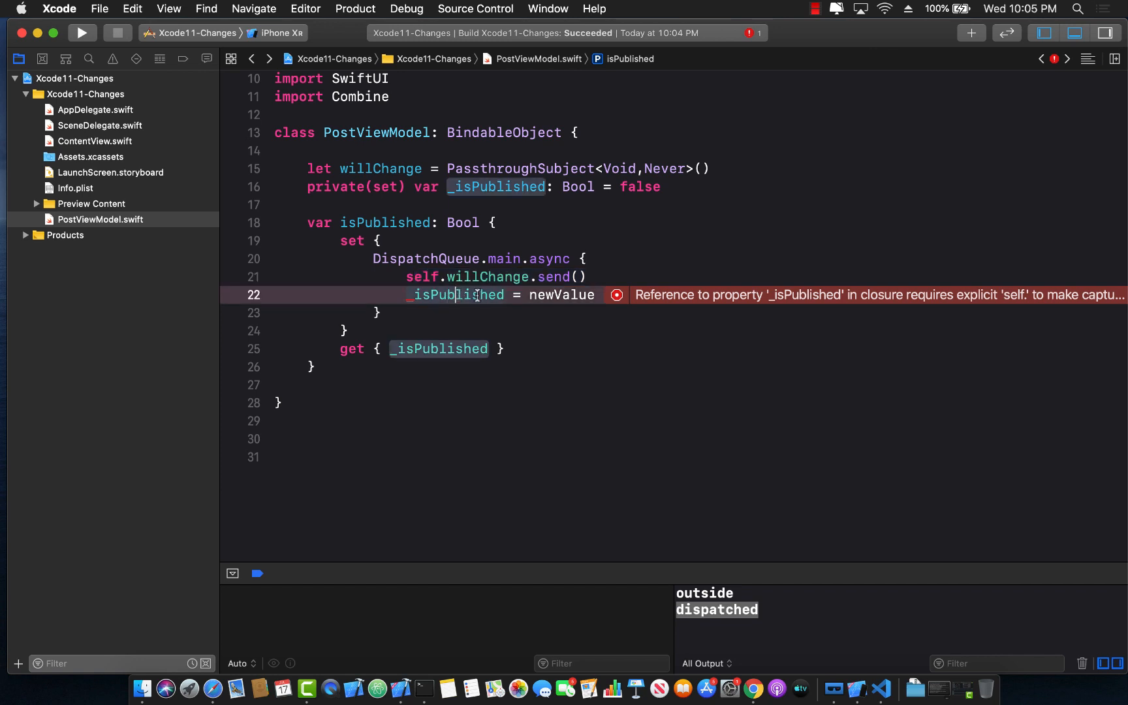
pyautogui.write('self.')
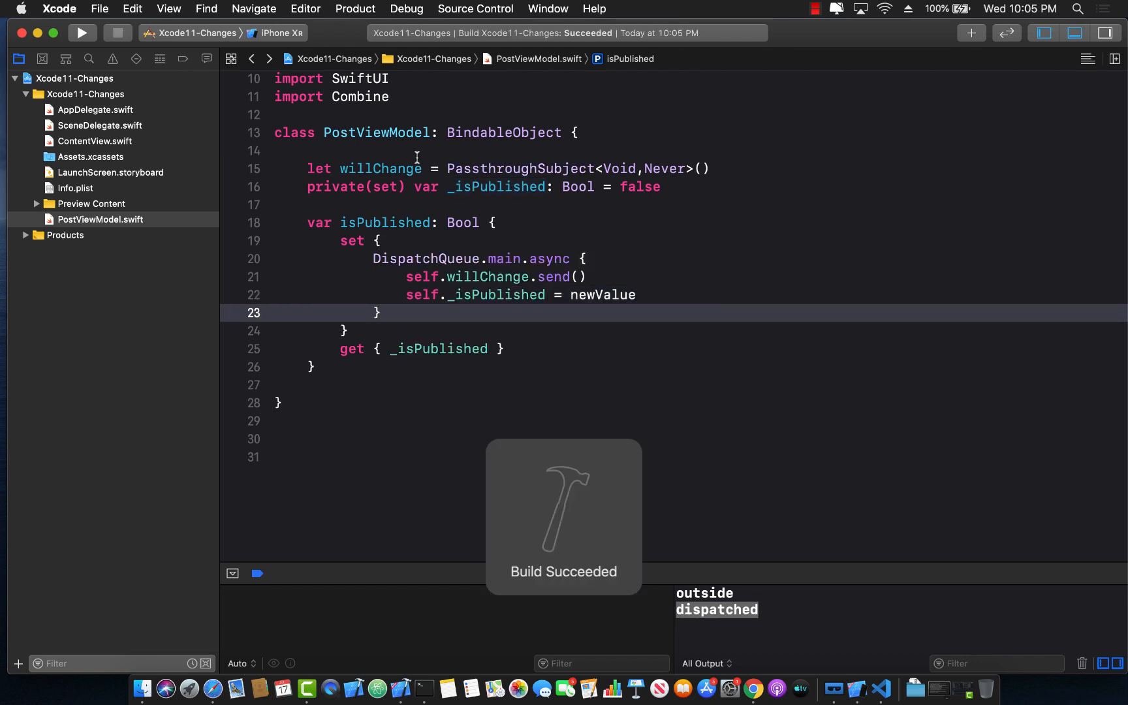
pyautogui.doubleClick(502, 131)
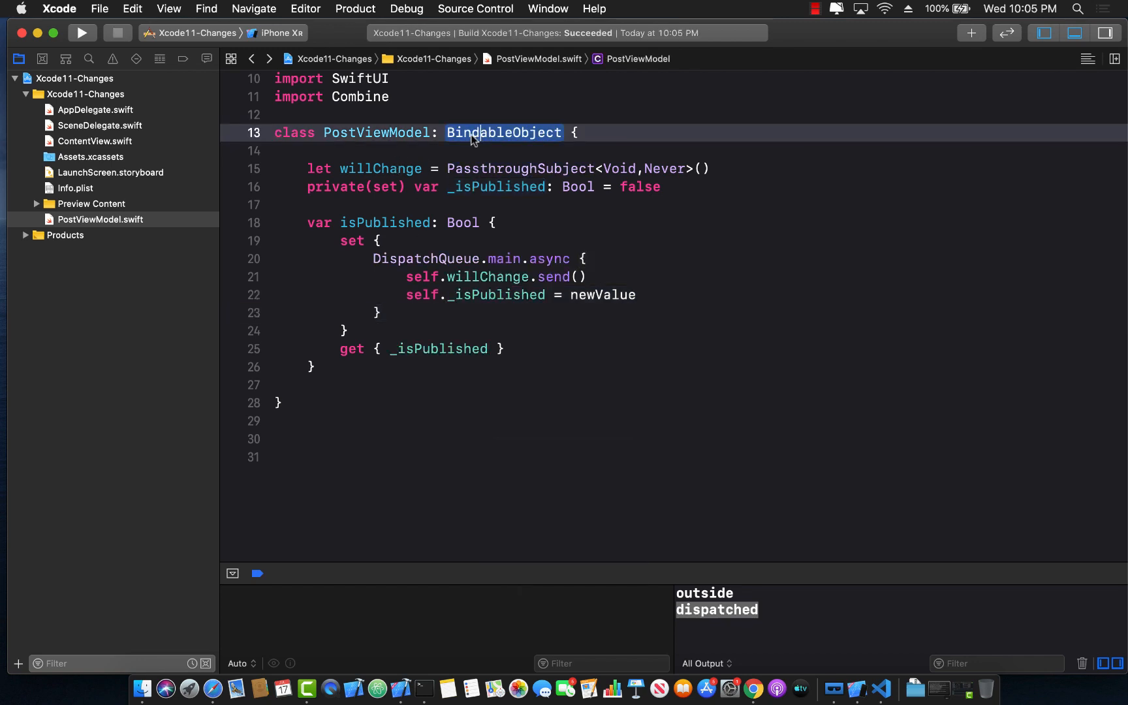
pyautogui.click(503, 132)
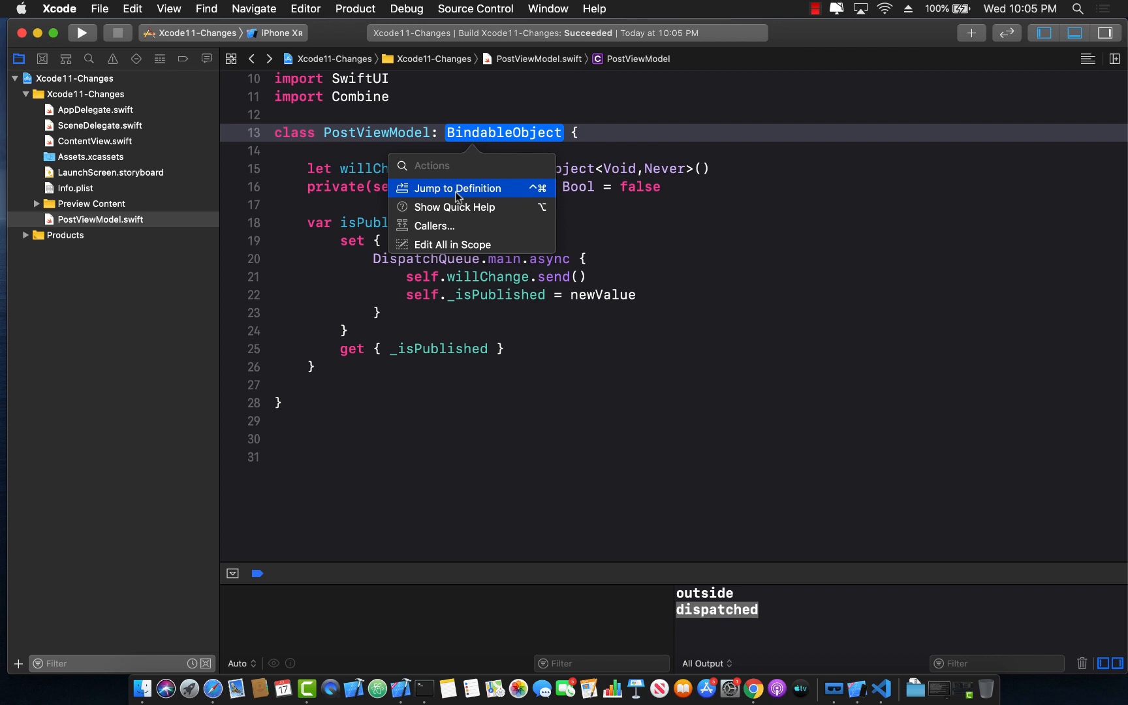
pyautogui.click(457, 188)
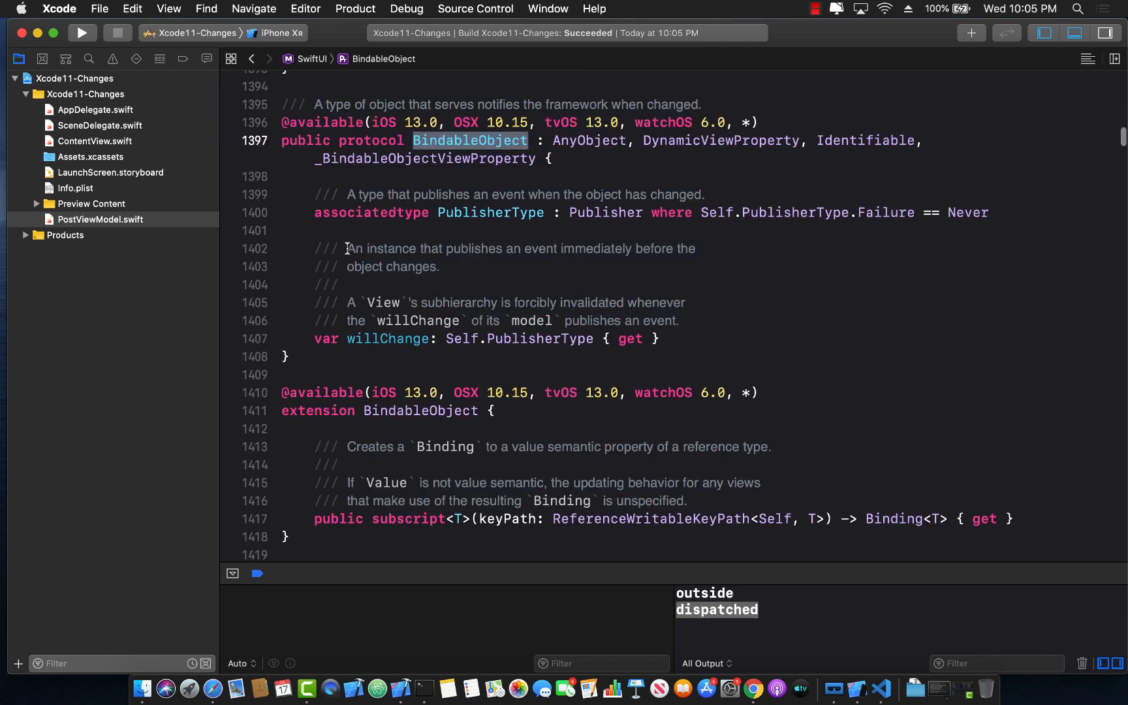
pyautogui.moveTo(349, 248); pyautogui.dragTo(439, 266)
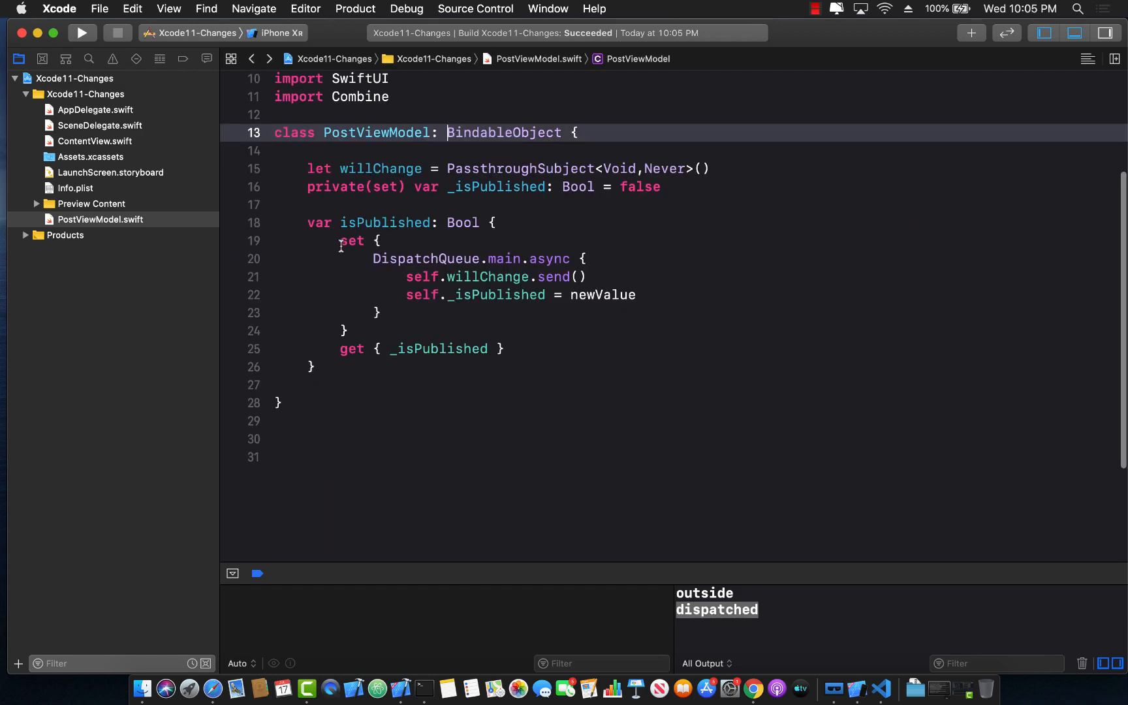
pyautogui.doubleClick(378, 222)
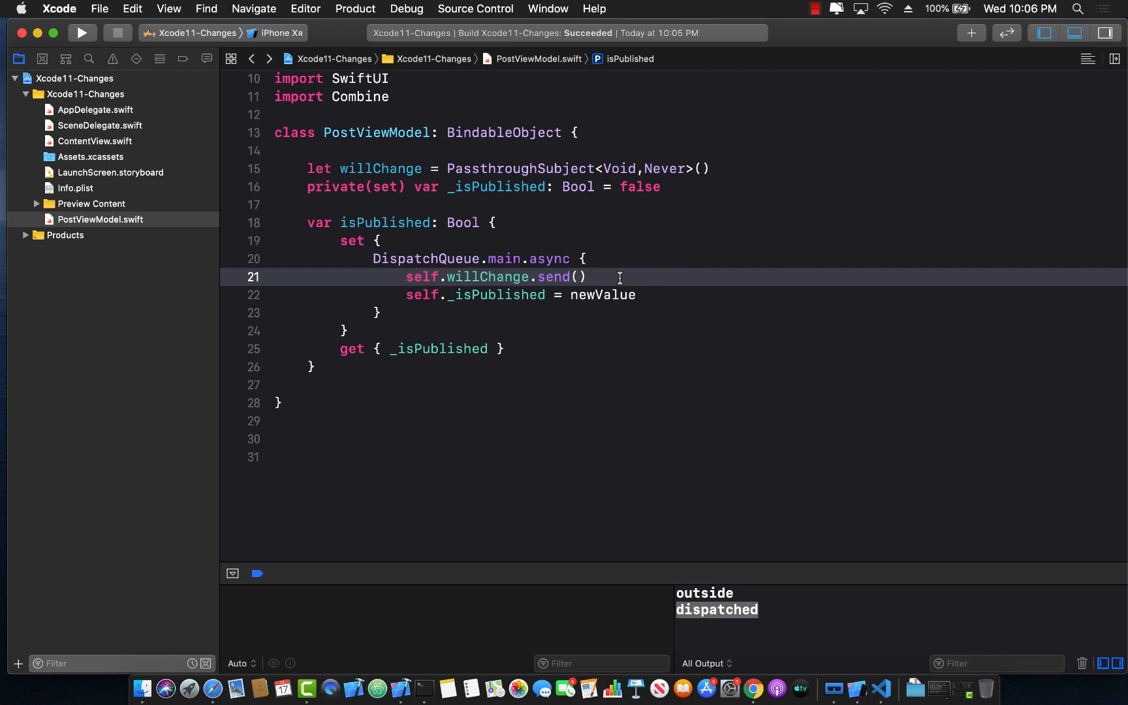
pyautogui.doubleClick(380, 168)
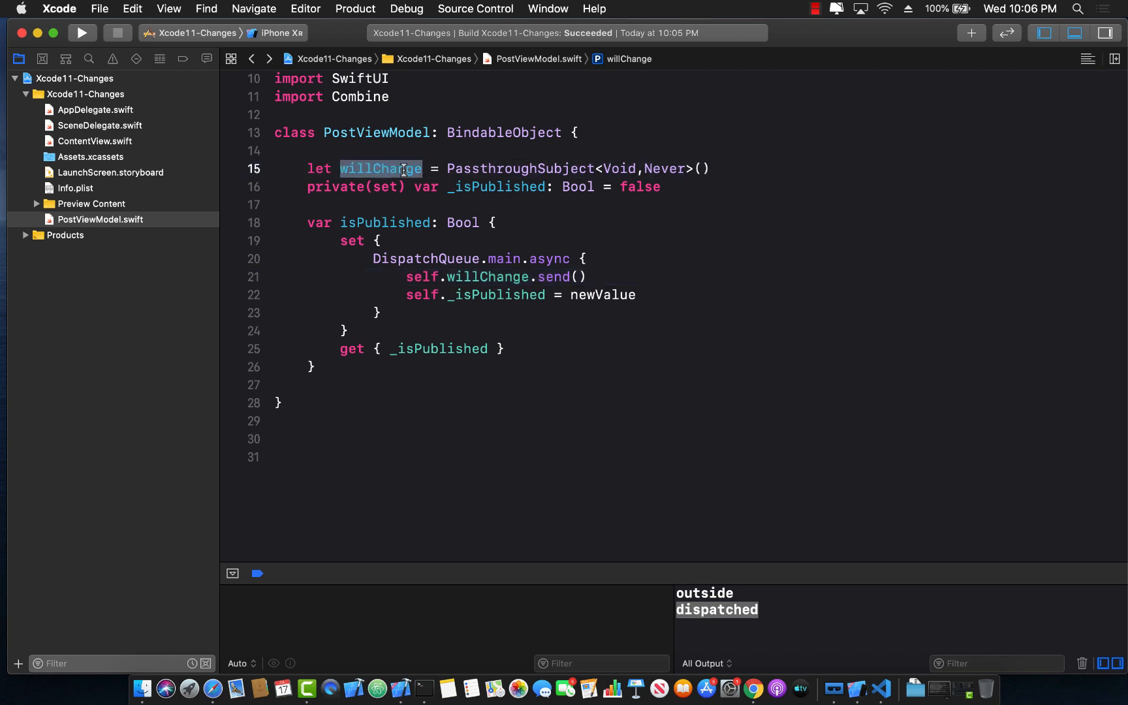
pyautogui.moveTo(511, 231)
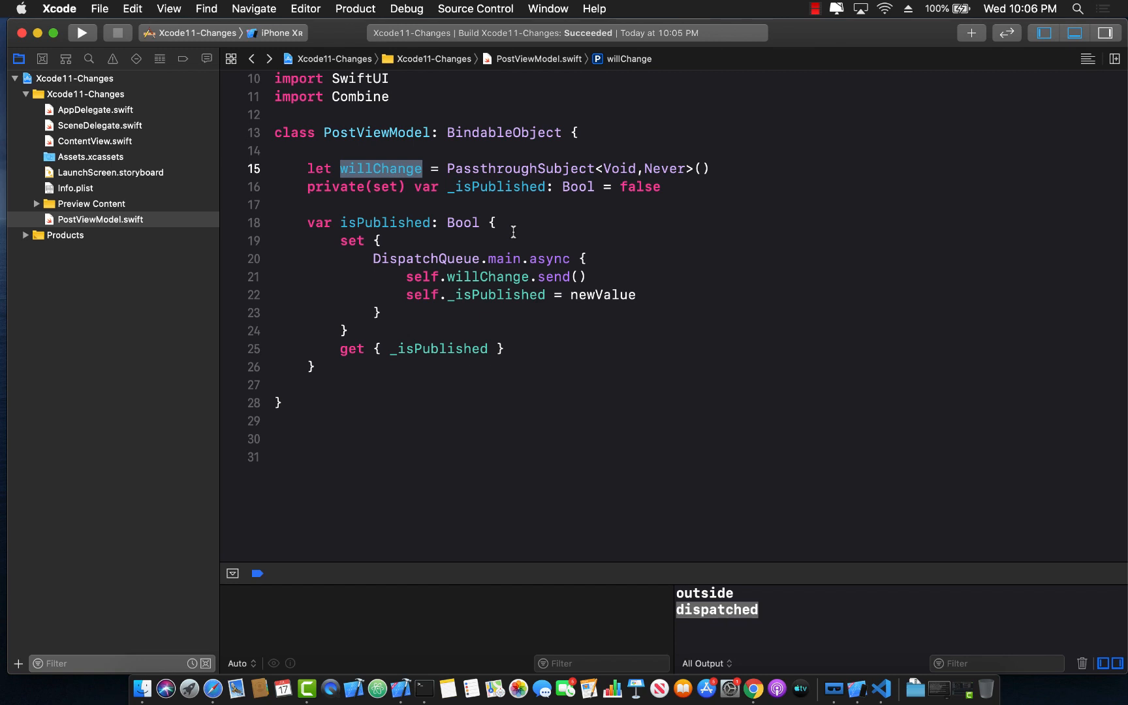
pyautogui.moveTo(512, 231)
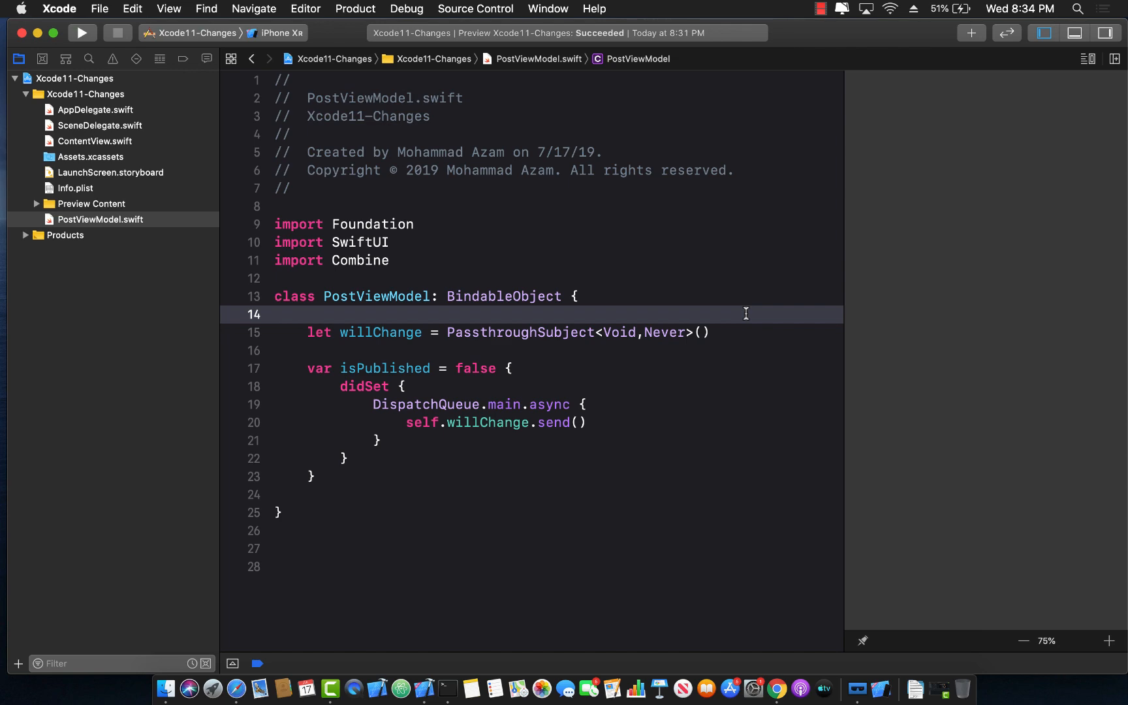
# Step: Scroll the Udemy course page to Course content and expand Understanding MVVM Design Pattern
pyautogui.click(309, 315)
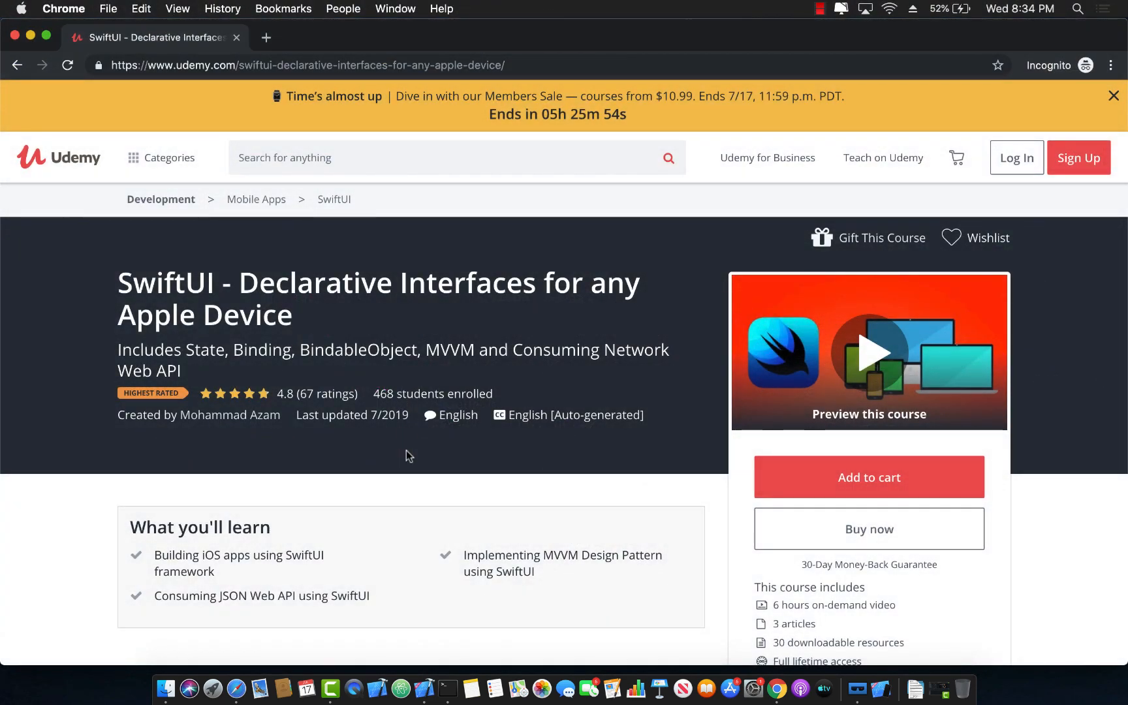
pyautogui.scroll(-3)
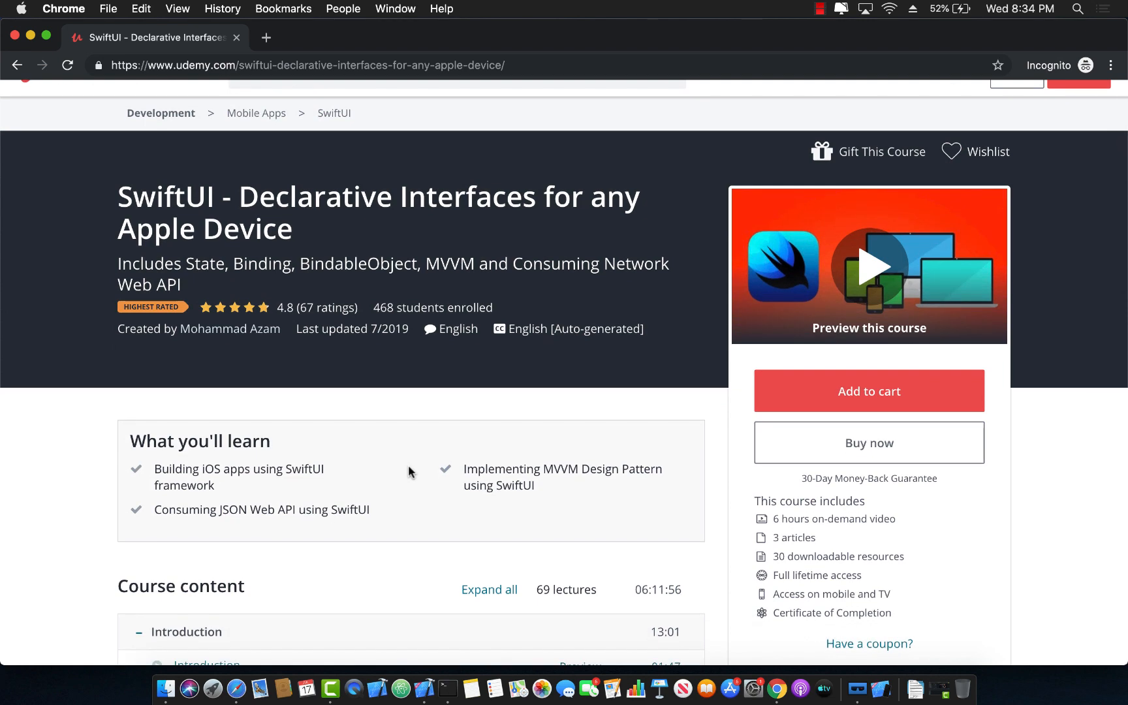
pyautogui.scroll(-3)
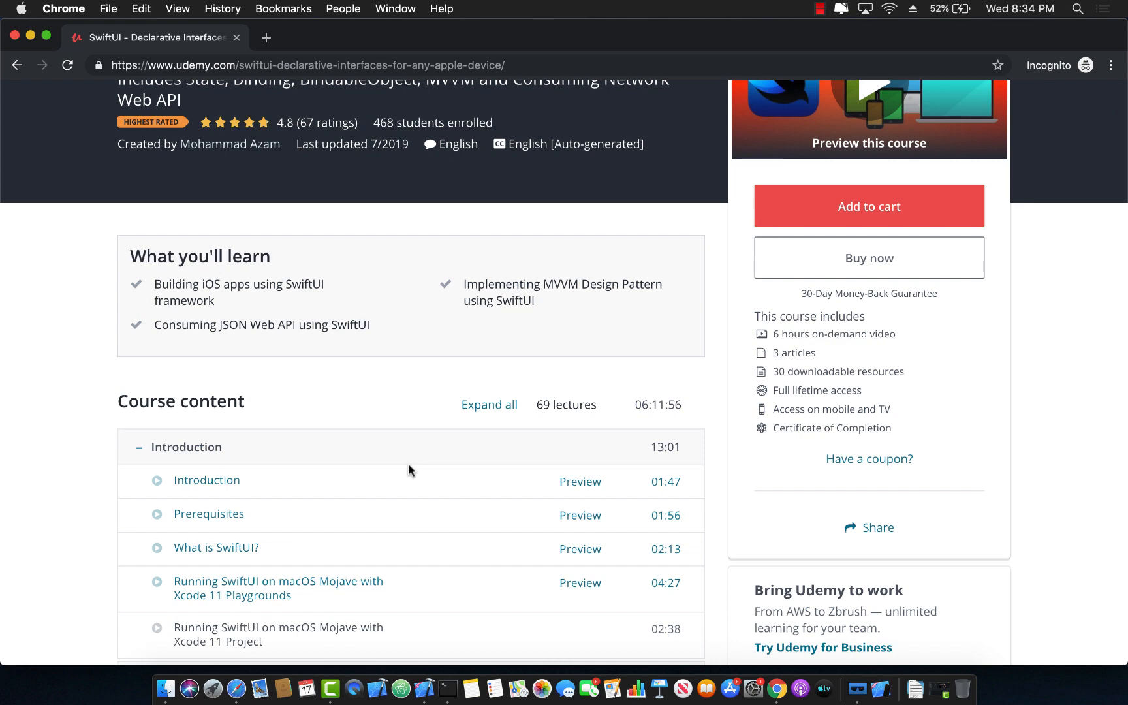
pyautogui.scroll(-3)
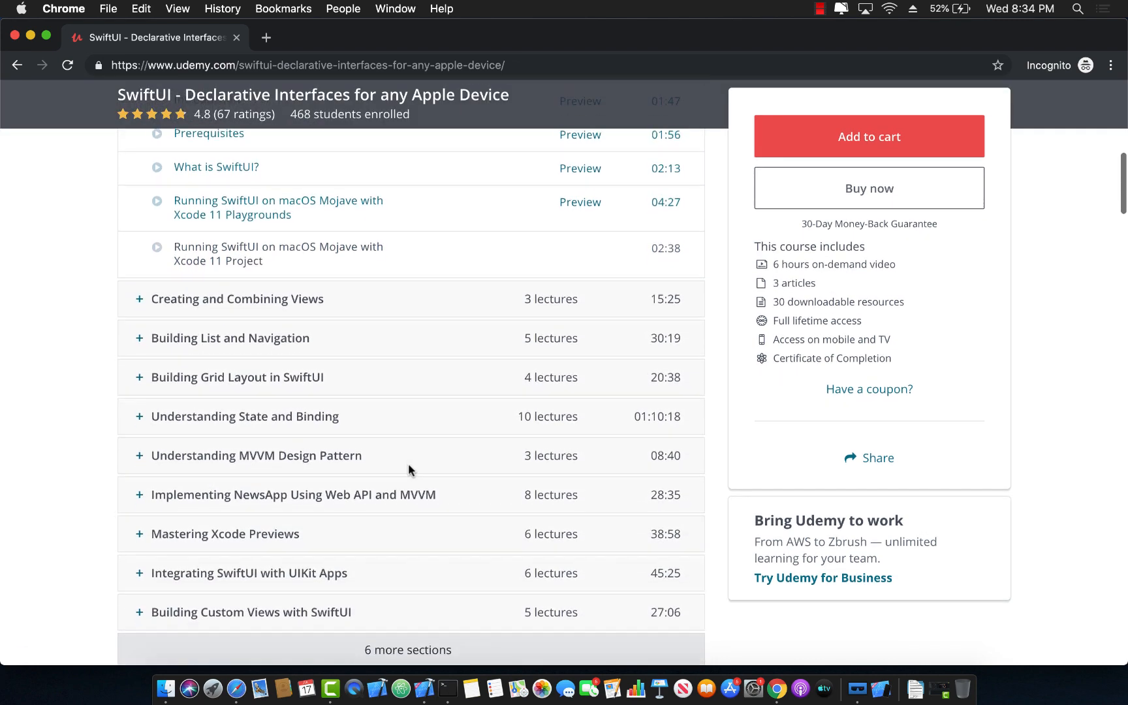
pyautogui.scroll(-3)
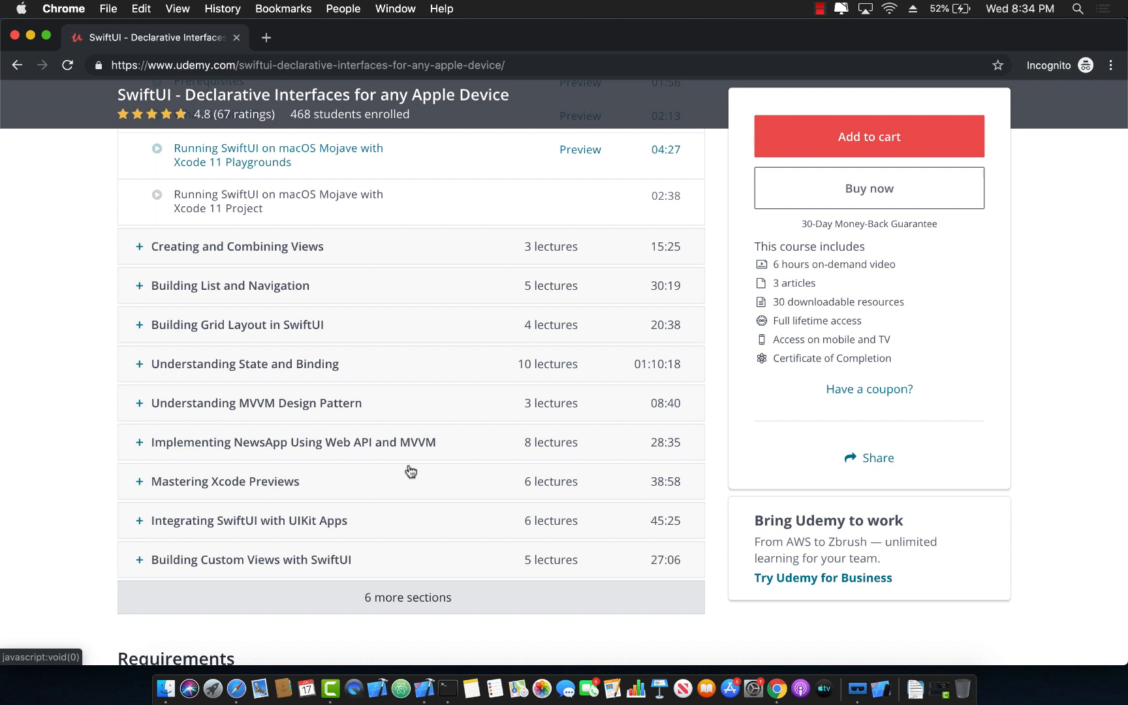
pyautogui.moveTo(92, 477)
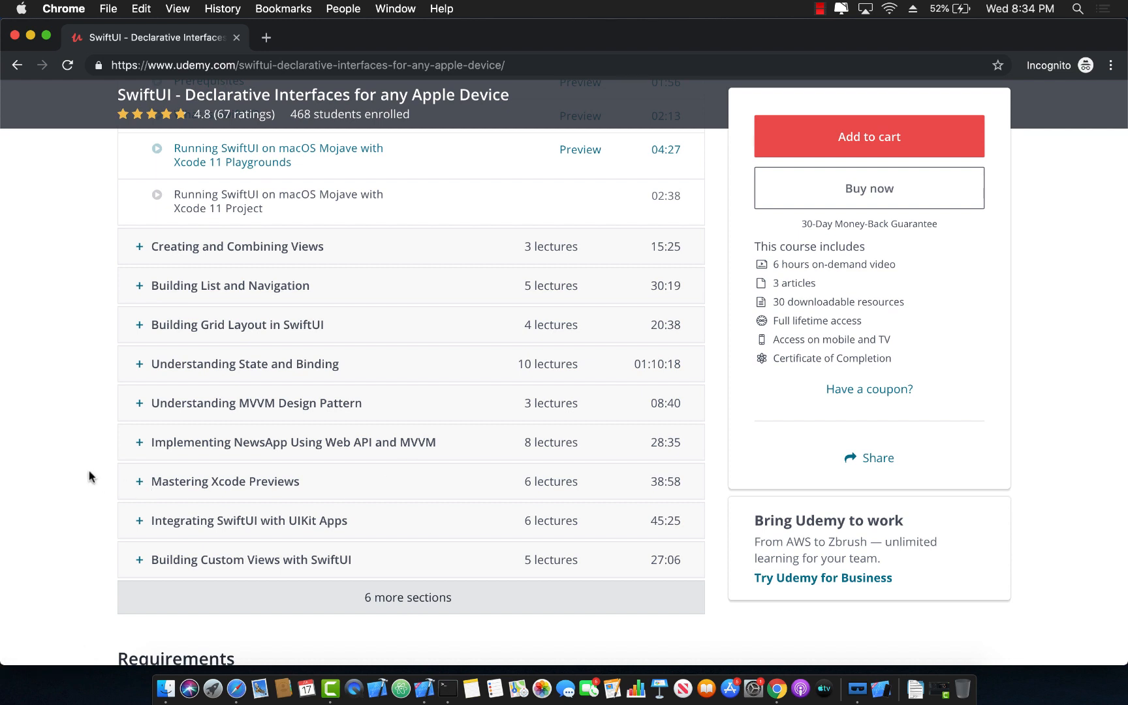
pyautogui.click(246, 403)
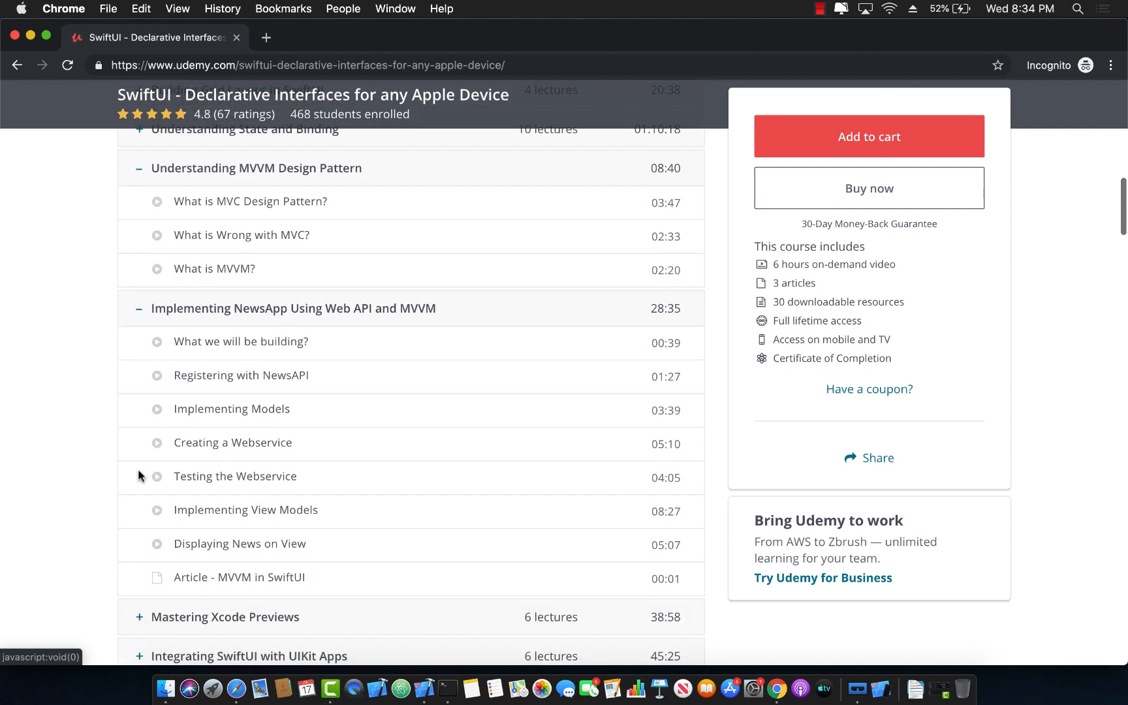
# Step: Expand the Integrating SwiftUI with UIKit Apps section
pyautogui.scroll(-3)
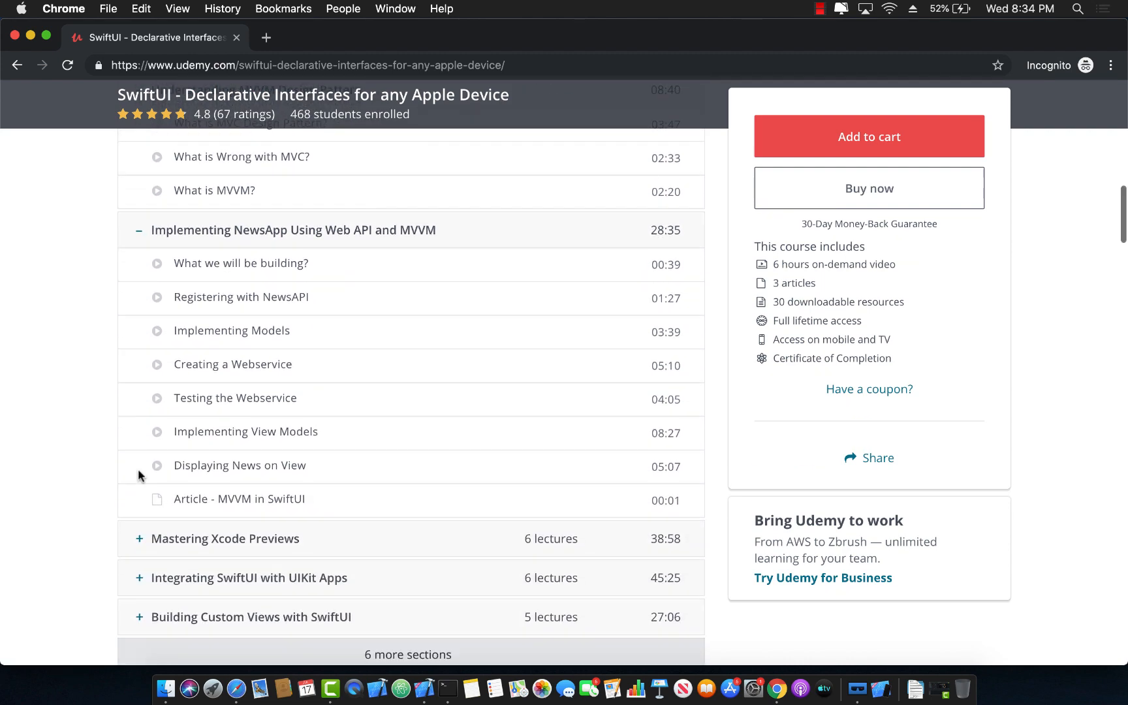
pyautogui.scroll(-3)
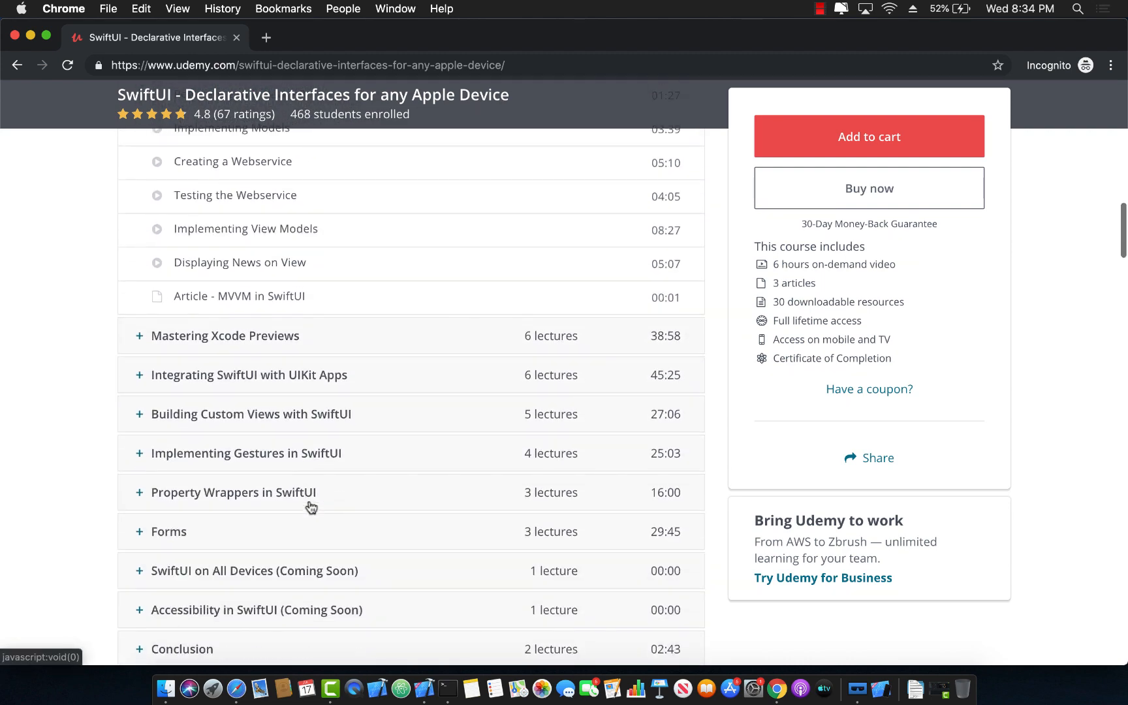
pyautogui.click(167, 531)
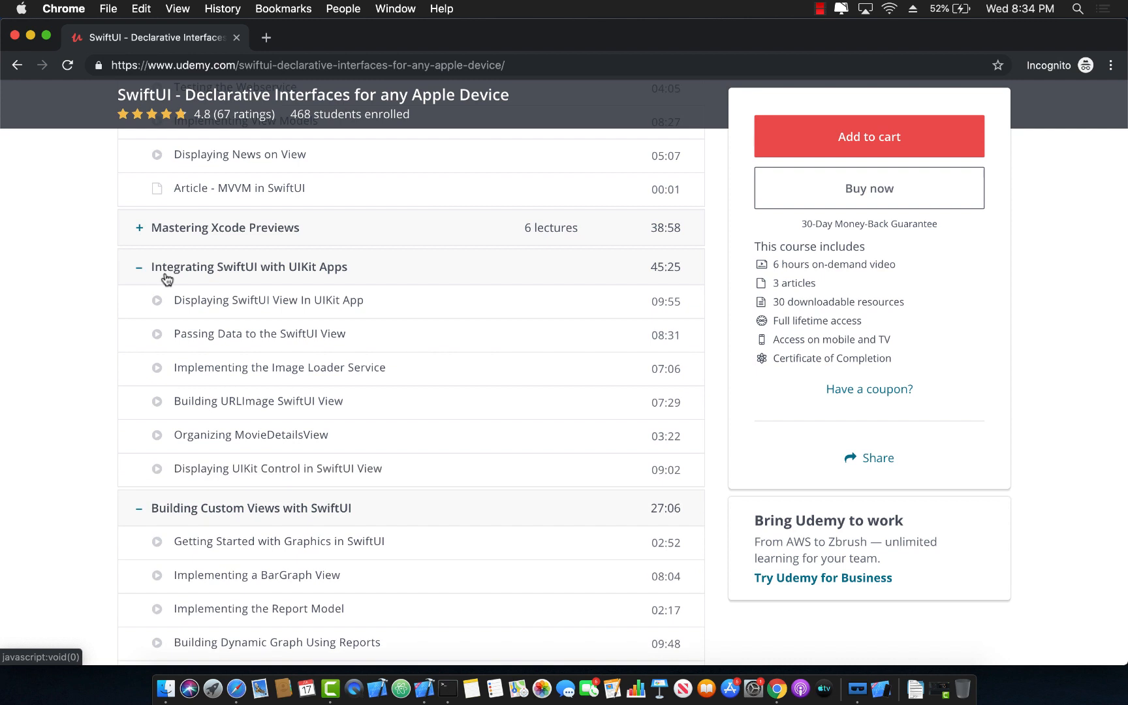
pyautogui.moveTo(513, 398)
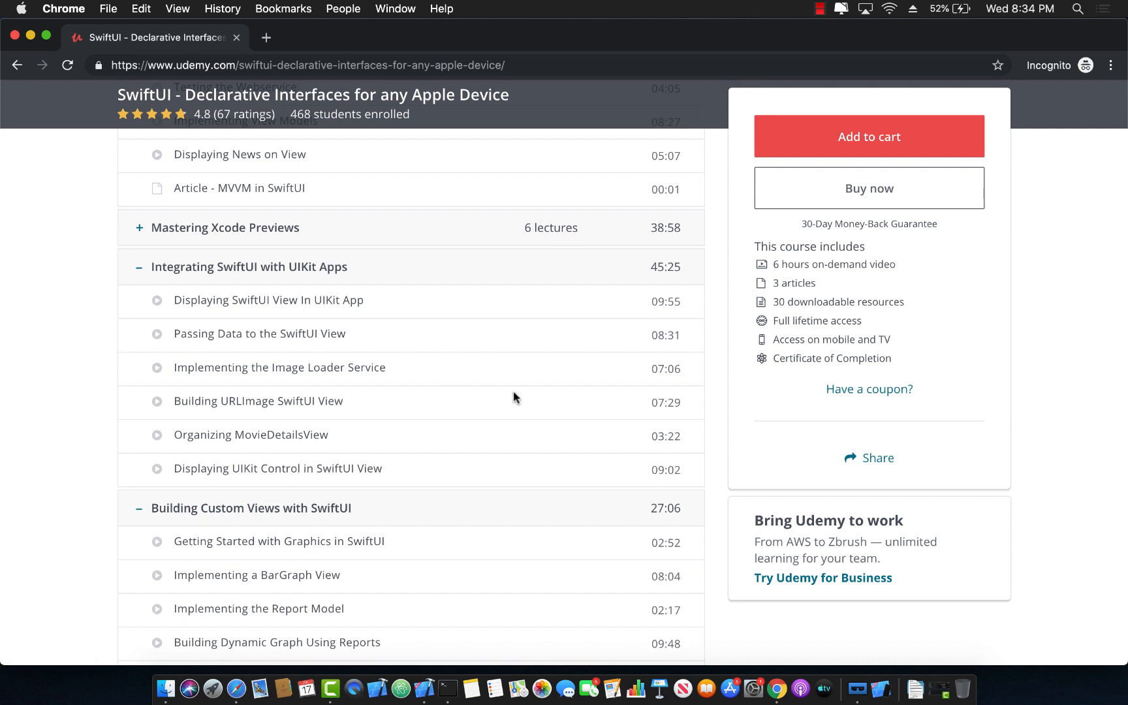